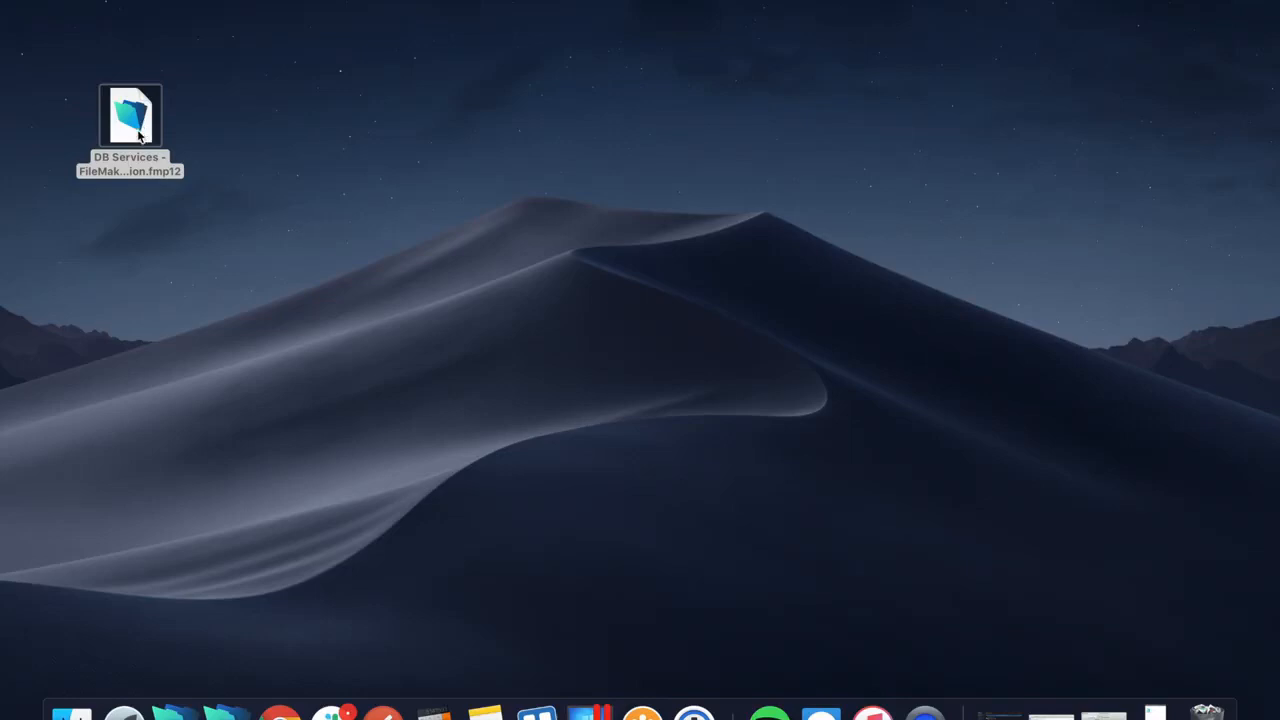
Open the DB Services Twilio Integration .fmp12 file from the desktop in FileMaker Pro
{"action": "double_click", "coordinate": [130, 114]}
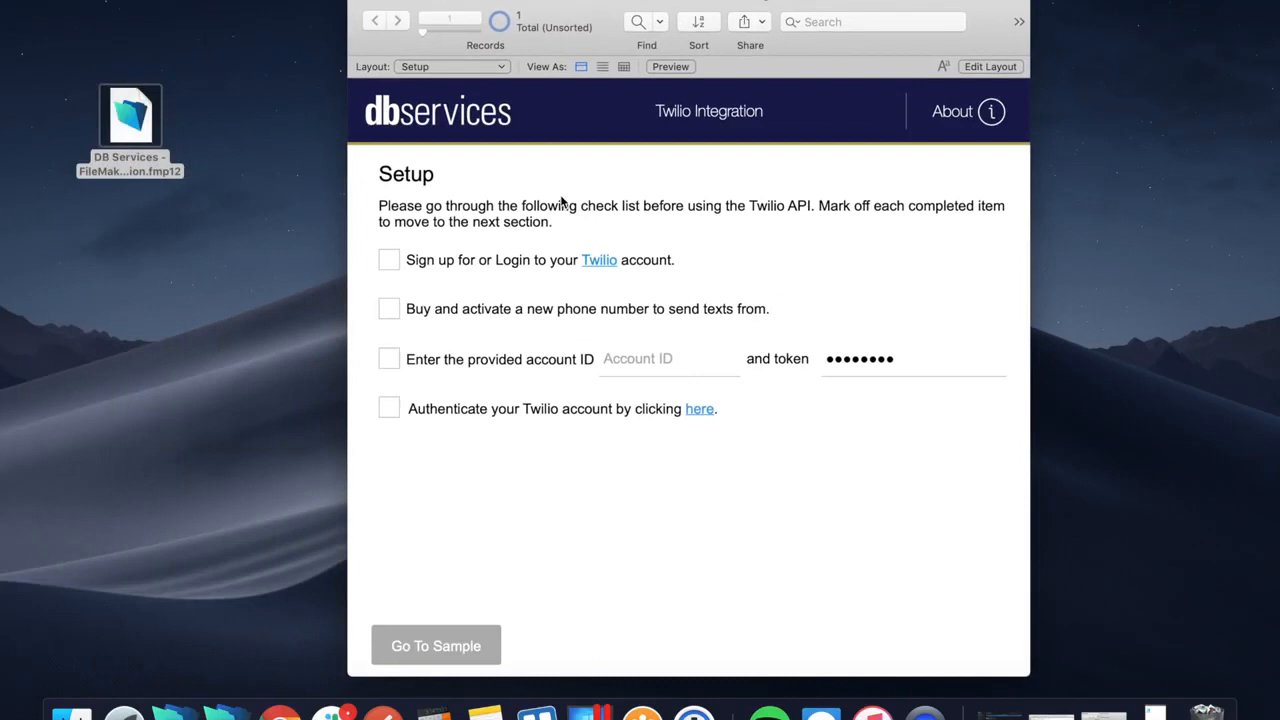
{"action": "mouse_move", "coordinate": [436, 272]}
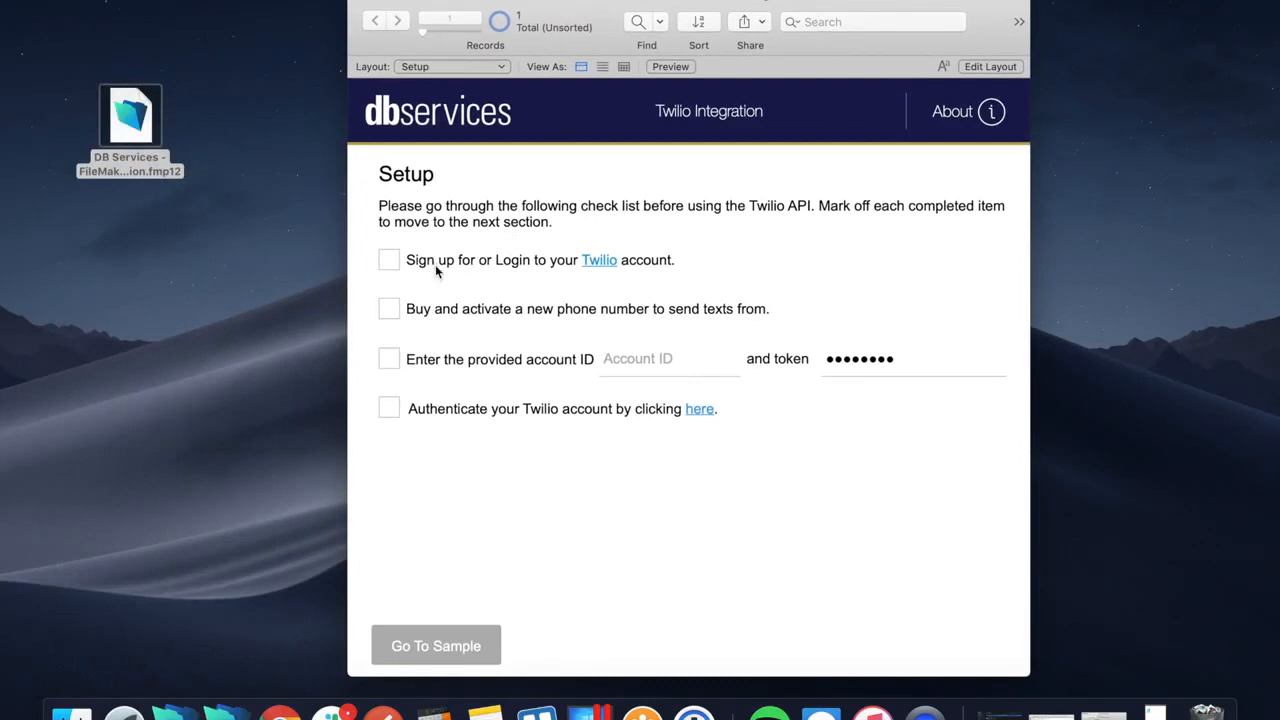
{"action": "mouse_move", "coordinate": [490, 462]}
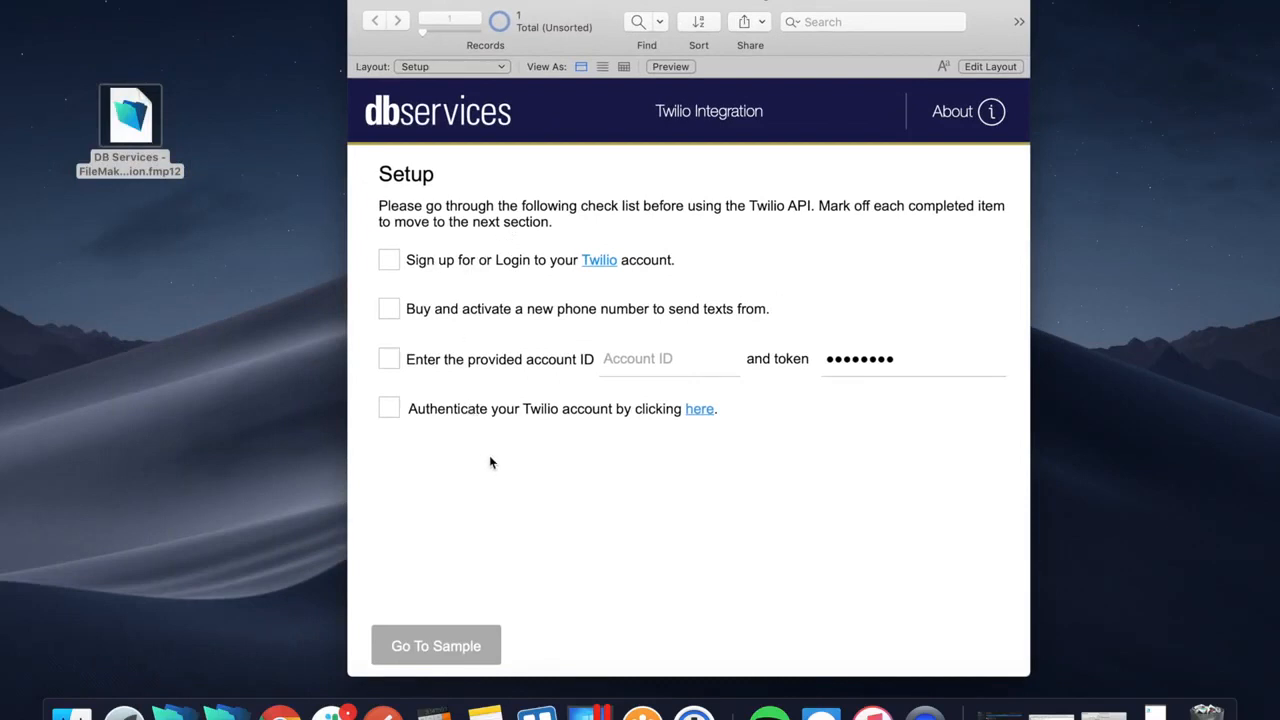
{"action": "mouse_move", "coordinate": [516, 468]}
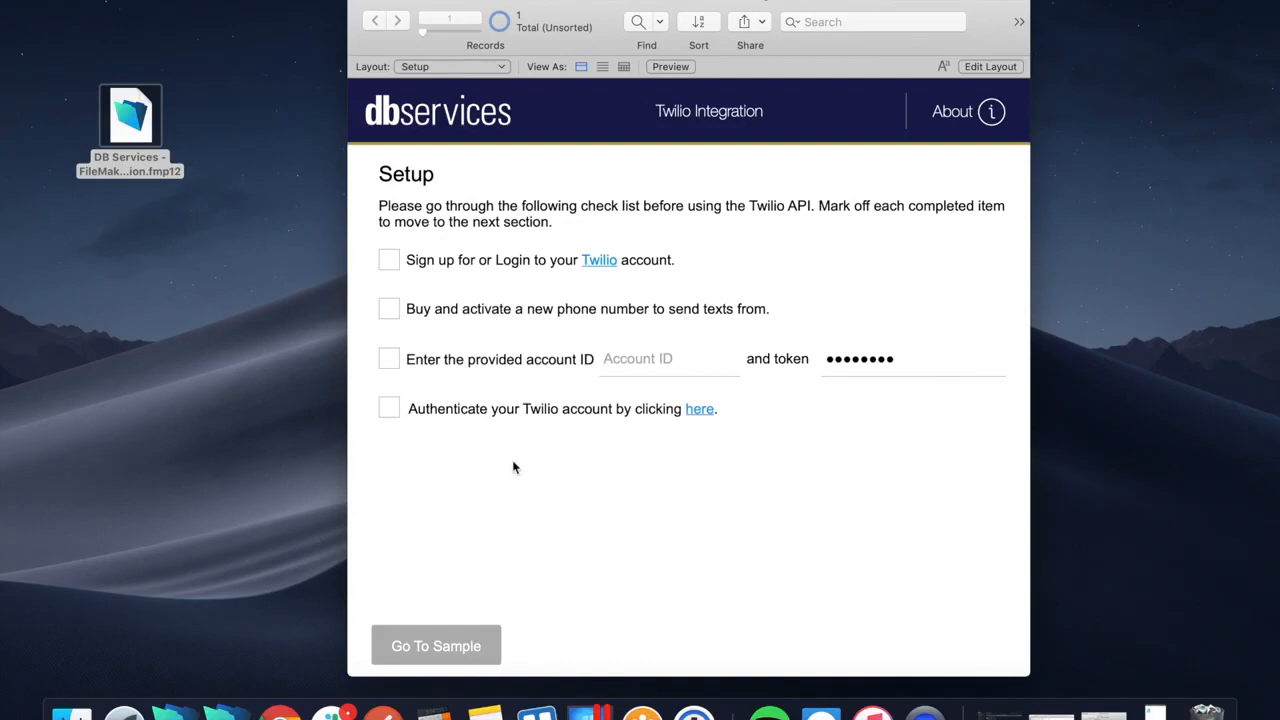
{"action": "mouse_move", "coordinate": [512, 532]}
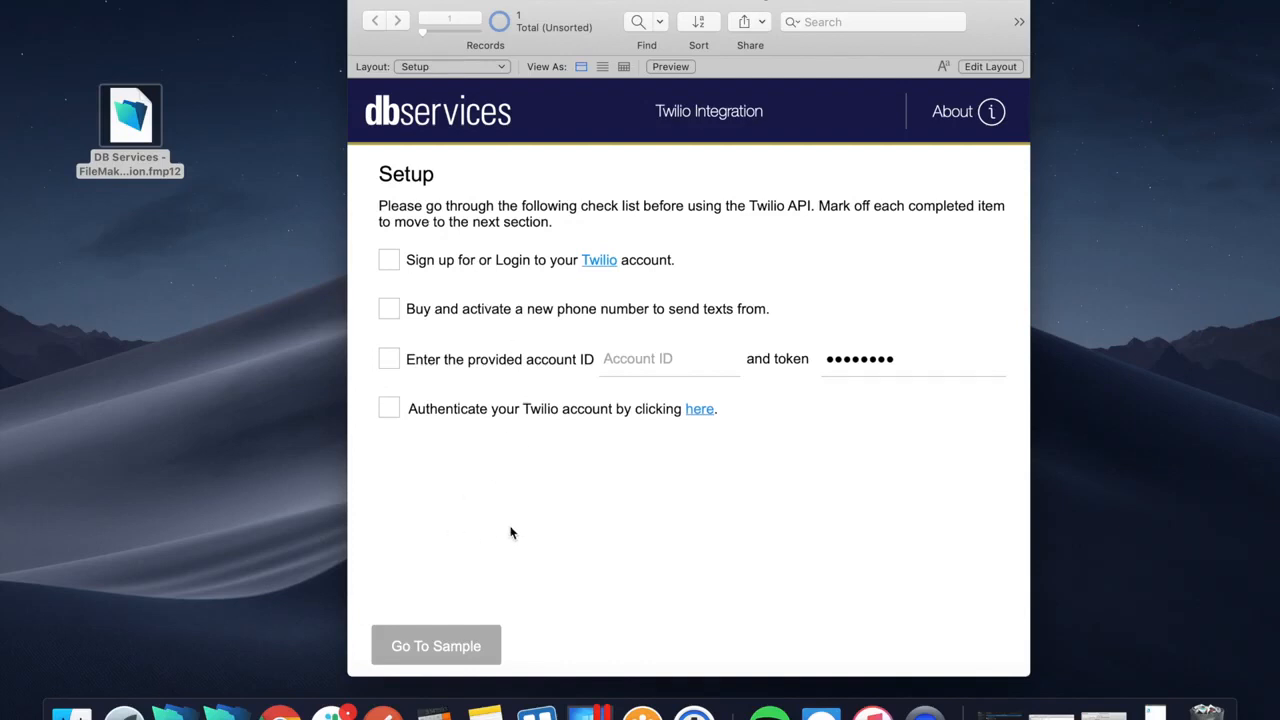
{"action": "mouse_move", "coordinate": [492, 280]}
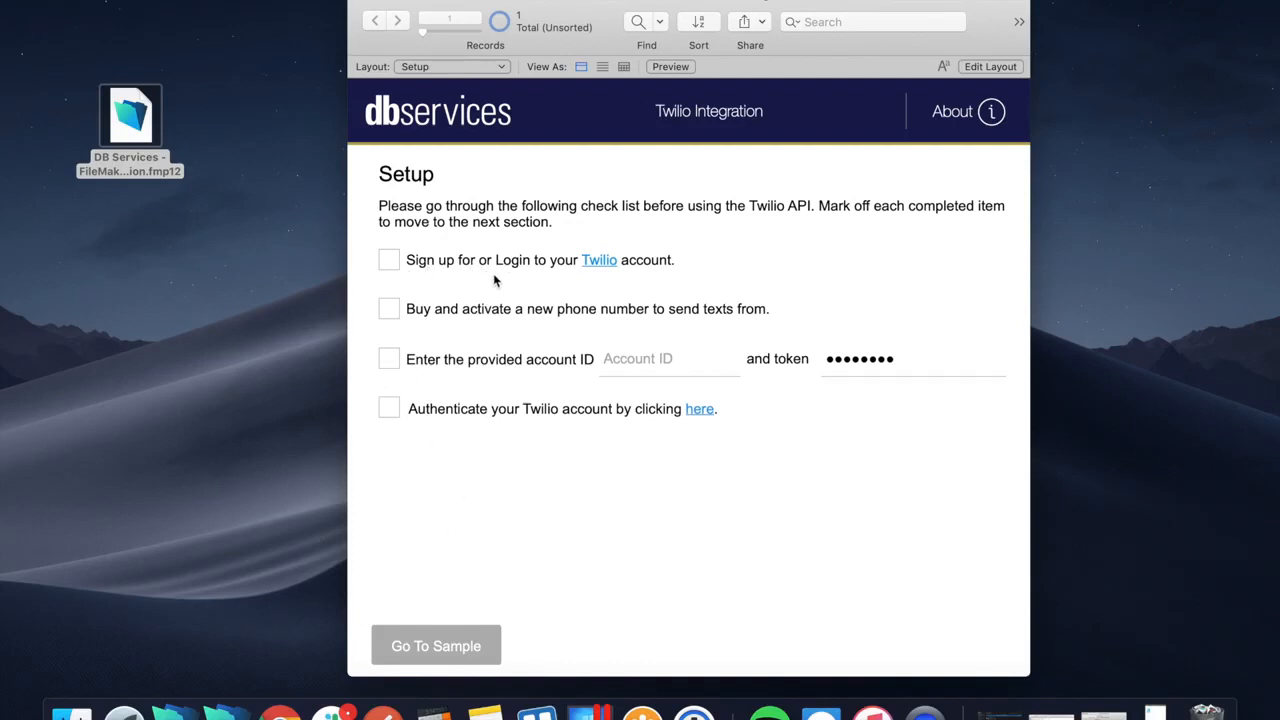
{"action": "mouse_move", "coordinate": [572, 278]}
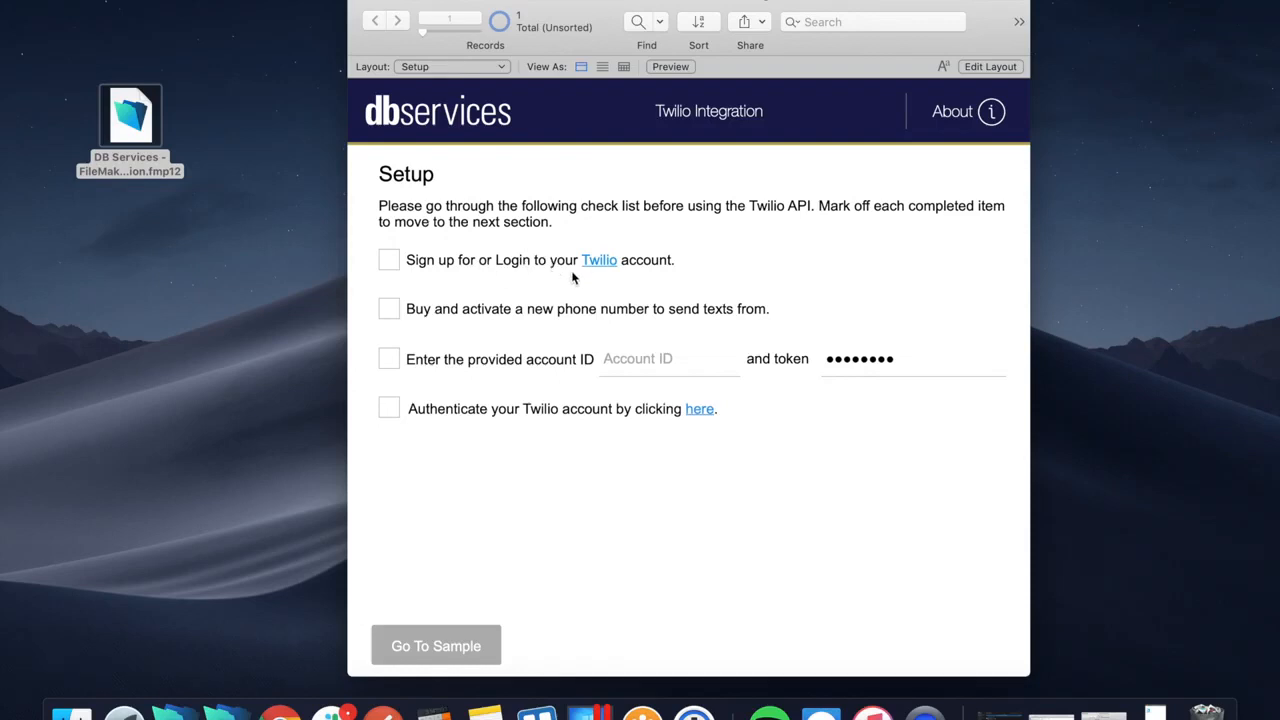
{"action": "mouse_move", "coordinate": [592, 264]}
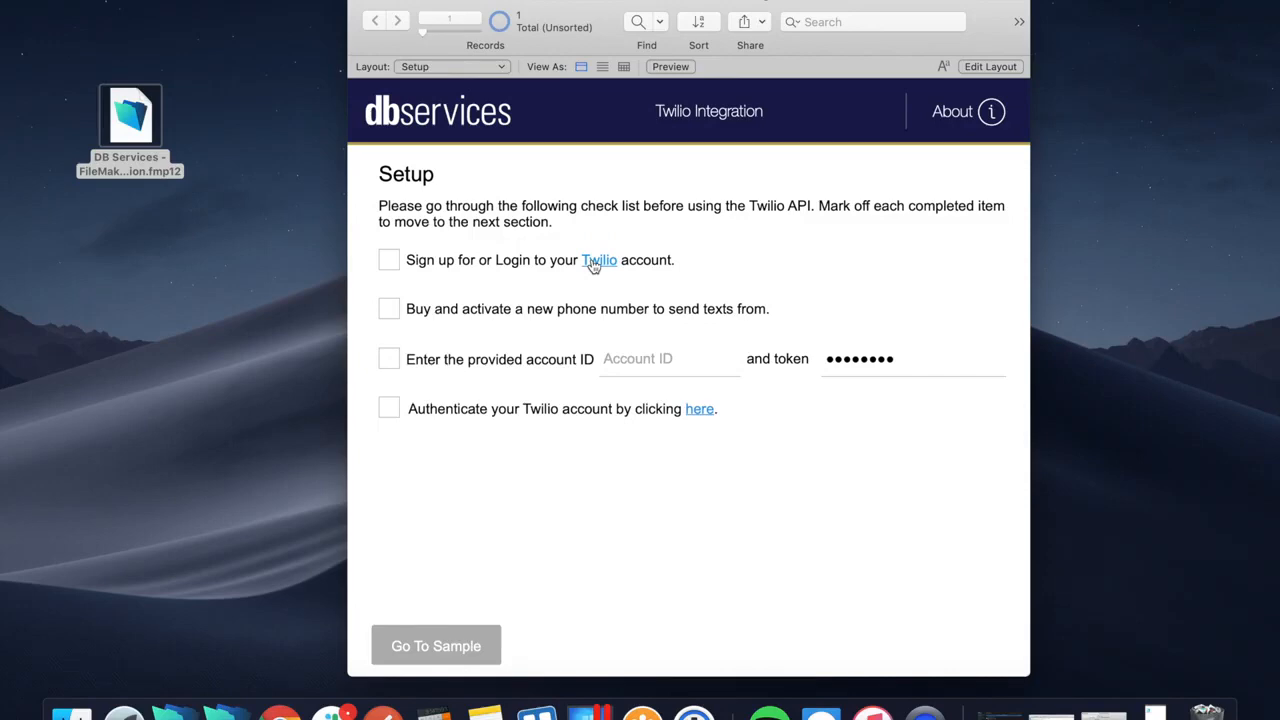
Go to the Twilio login page from the checklist and enter the account email
{"action": "left_click", "coordinate": [600, 260]}
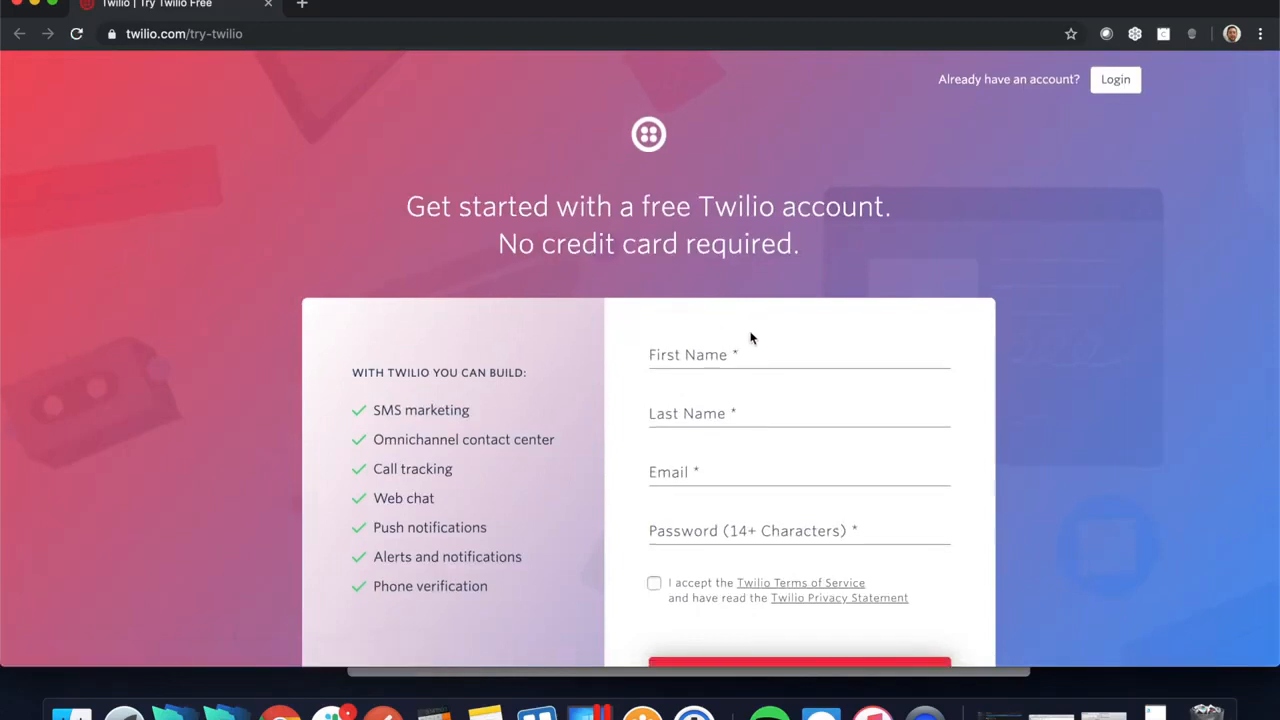
{"action": "mouse_move", "coordinate": [1116, 86]}
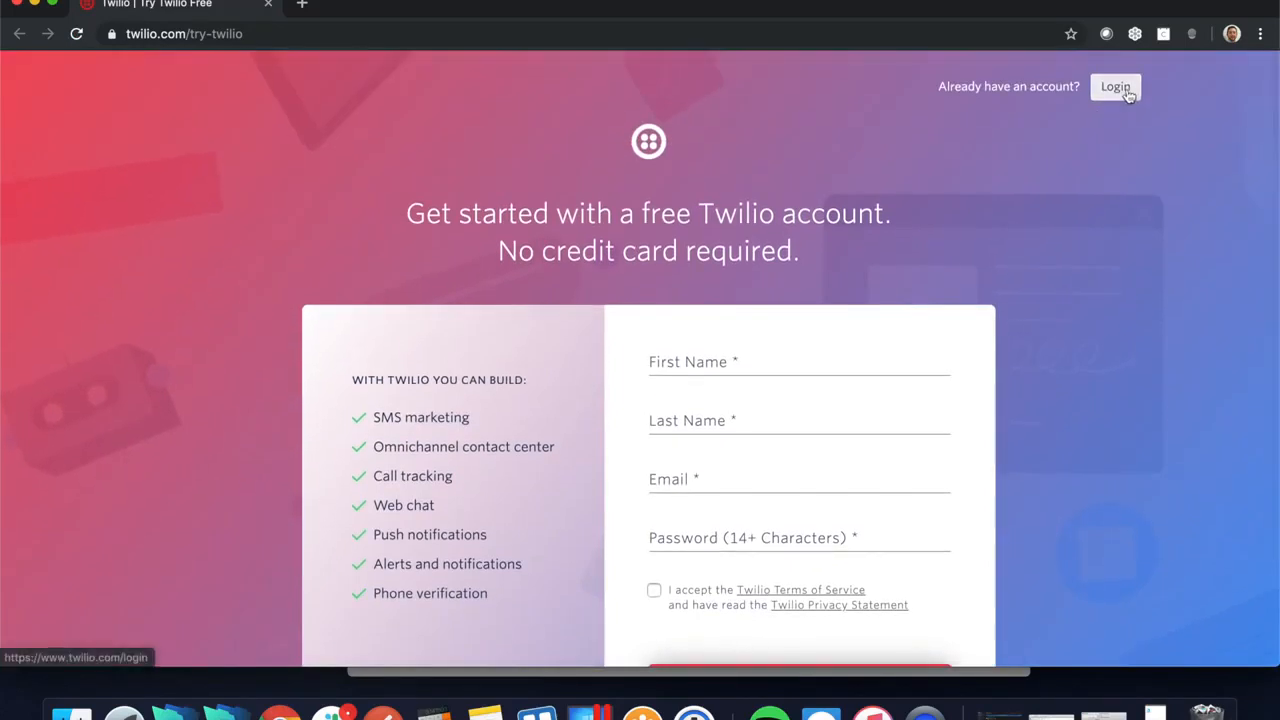
{"action": "left_click", "coordinate": [1116, 86]}
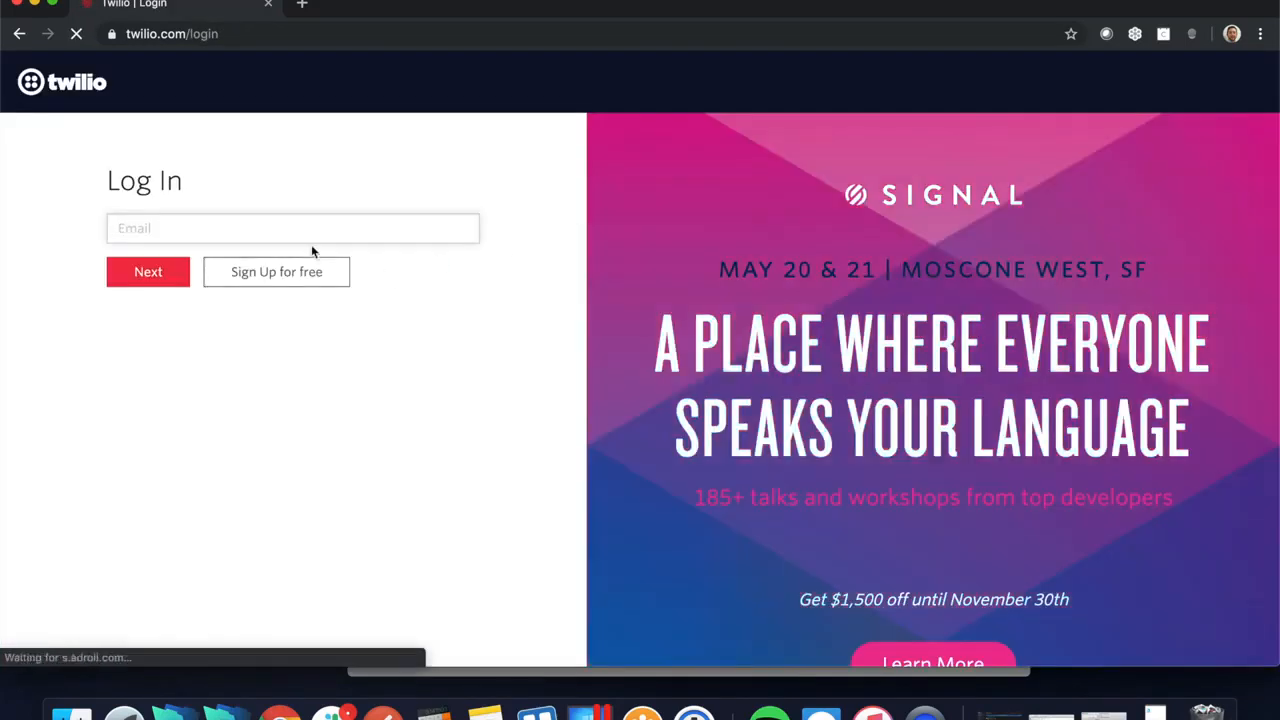
{"action": "type", "text": "kboeh"}
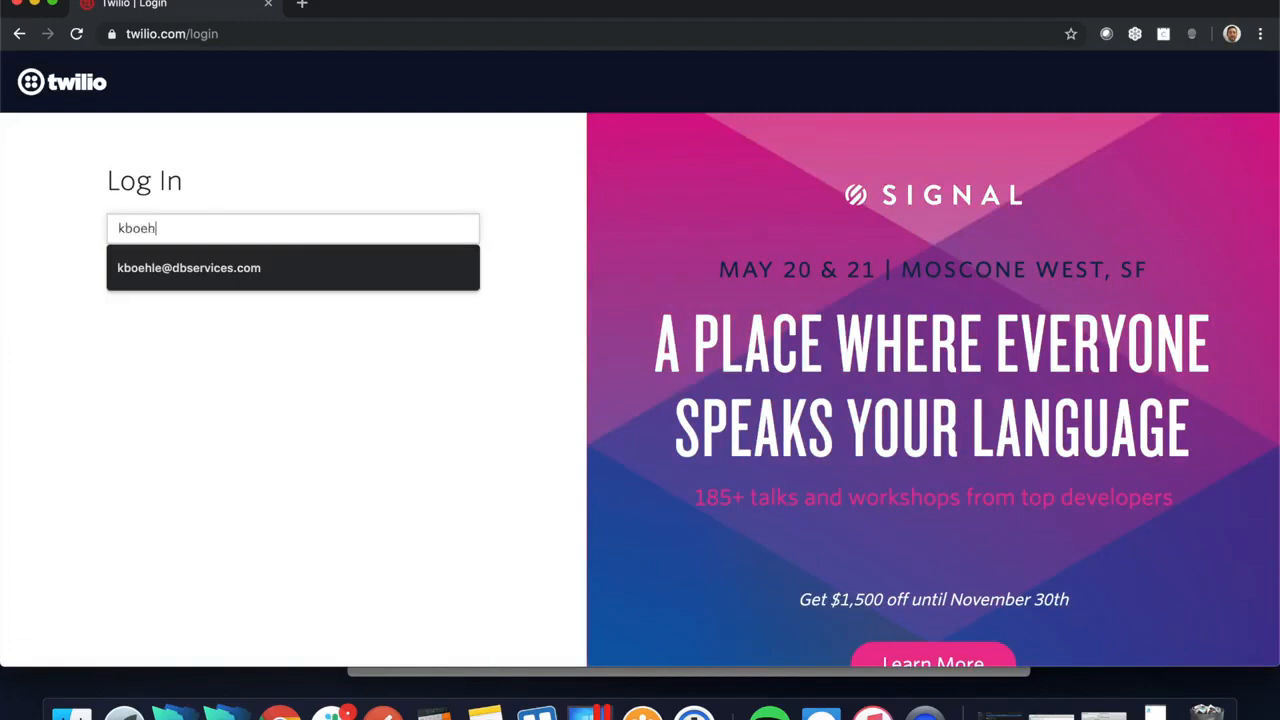
{"action": "left_click", "coordinate": [188, 268]}
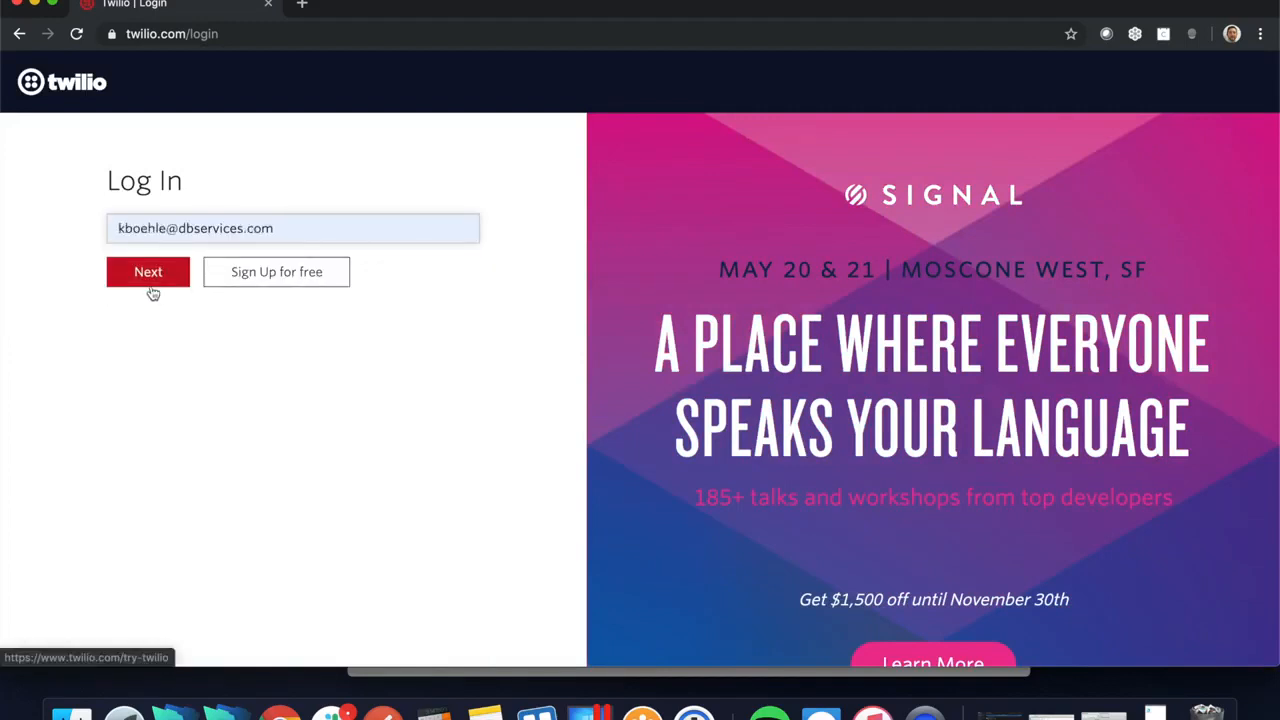
{"action": "left_click", "coordinate": [148, 272]}
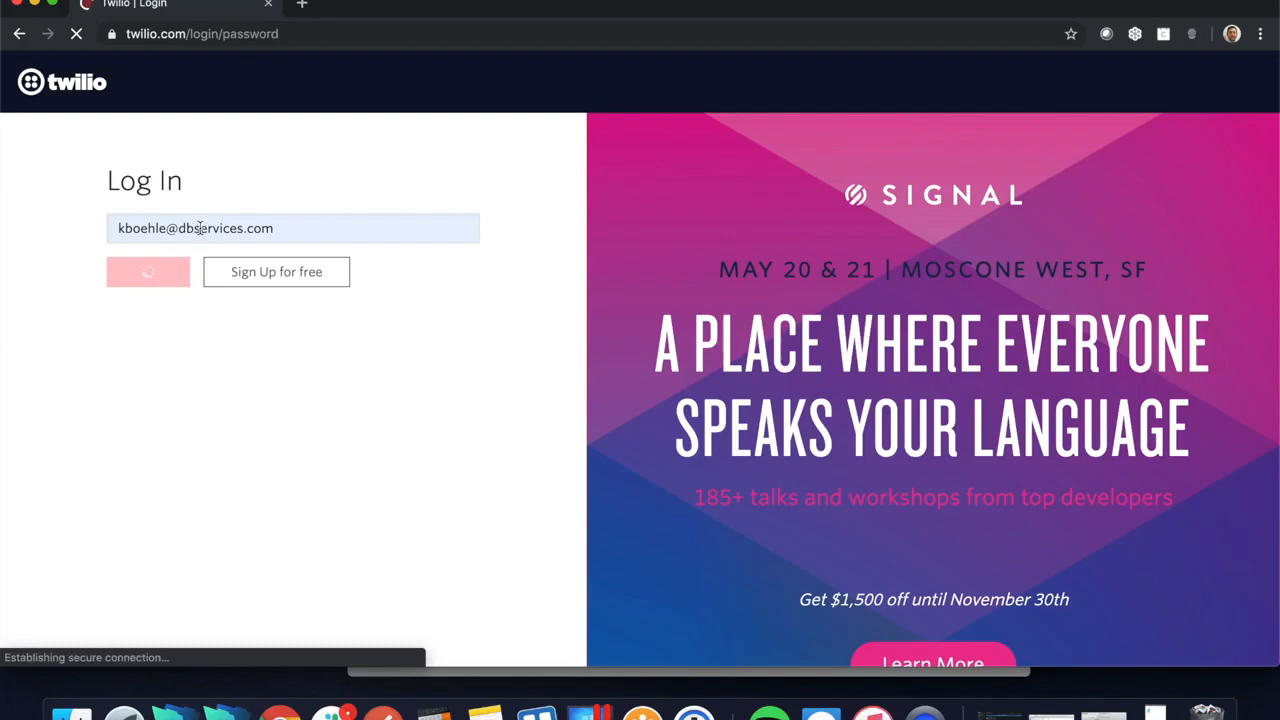
Enter the password and log in to the Twilio Console
{"action": "type", "text": "••"}
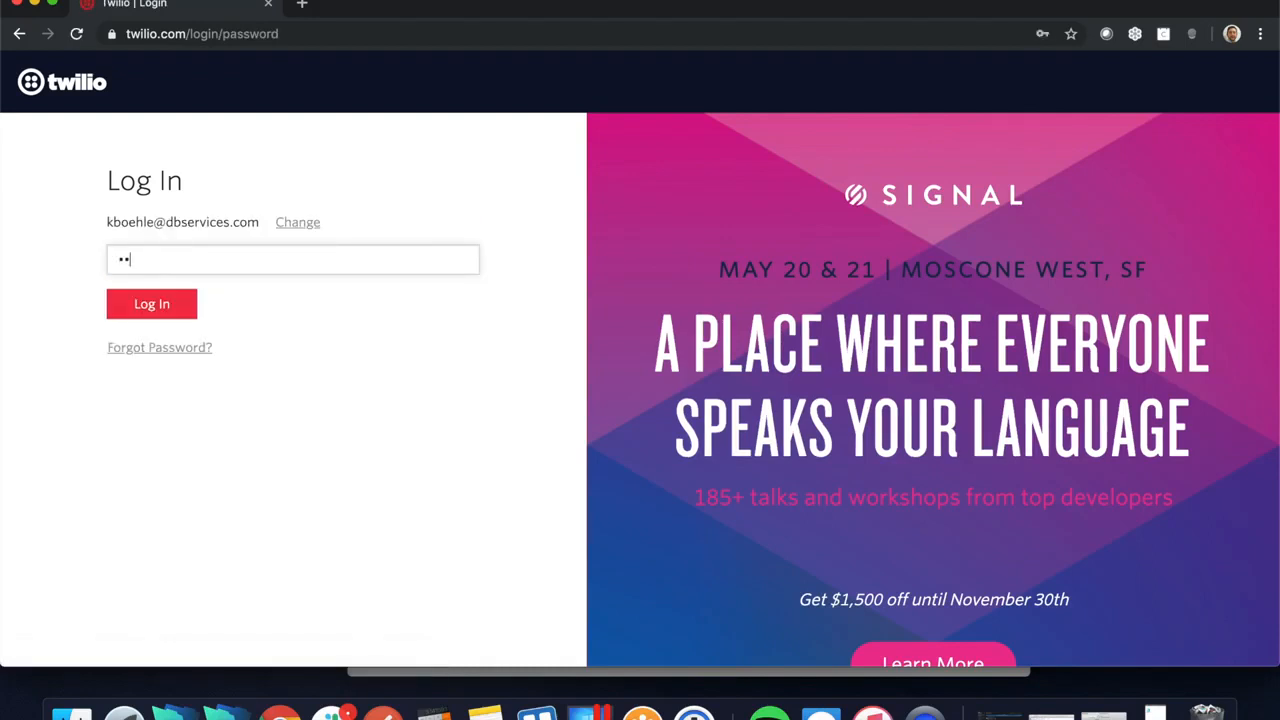
{"action": "type", "text": "password"}
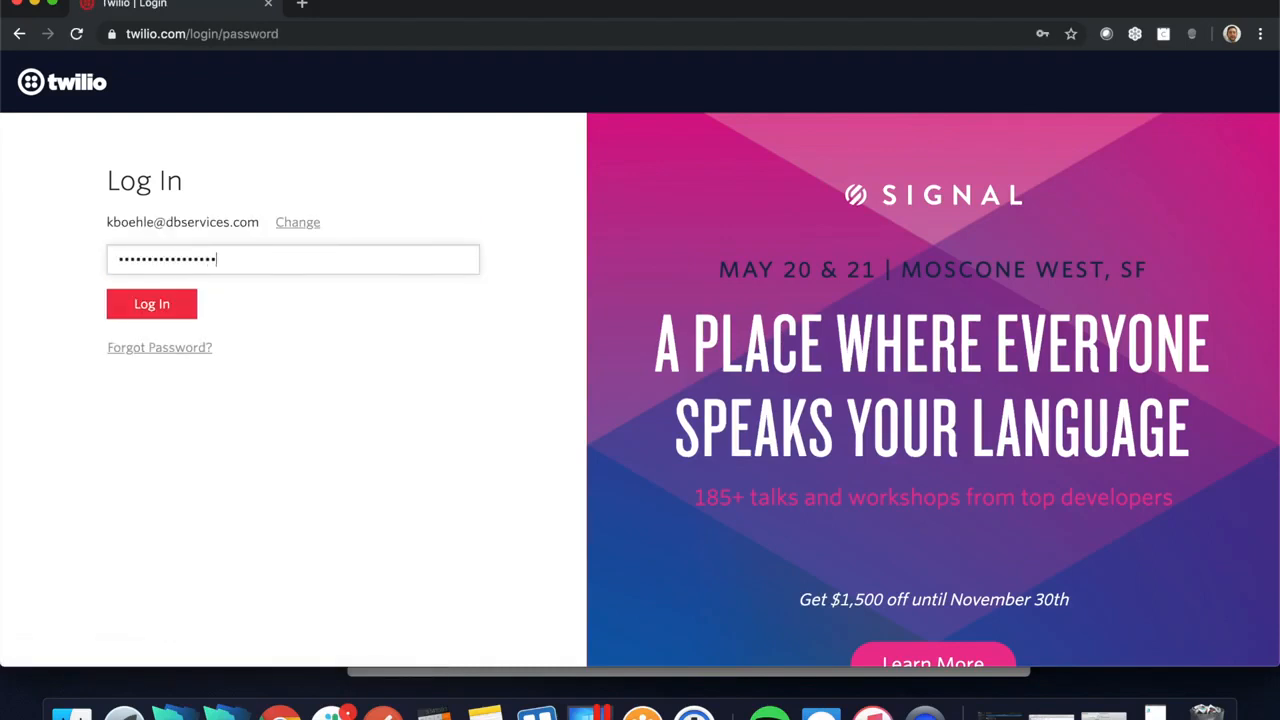
{"action": "left_click", "coordinate": [152, 304]}
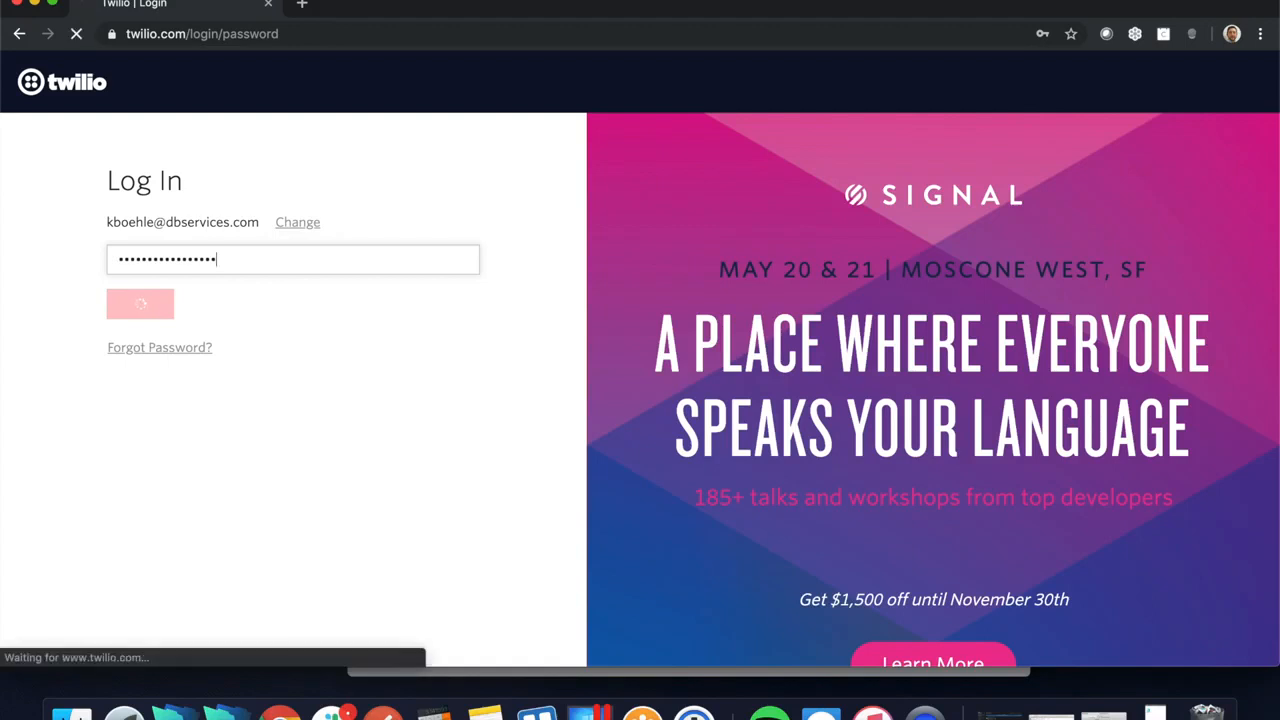
{"action": "left_click", "coordinate": [140, 304]}
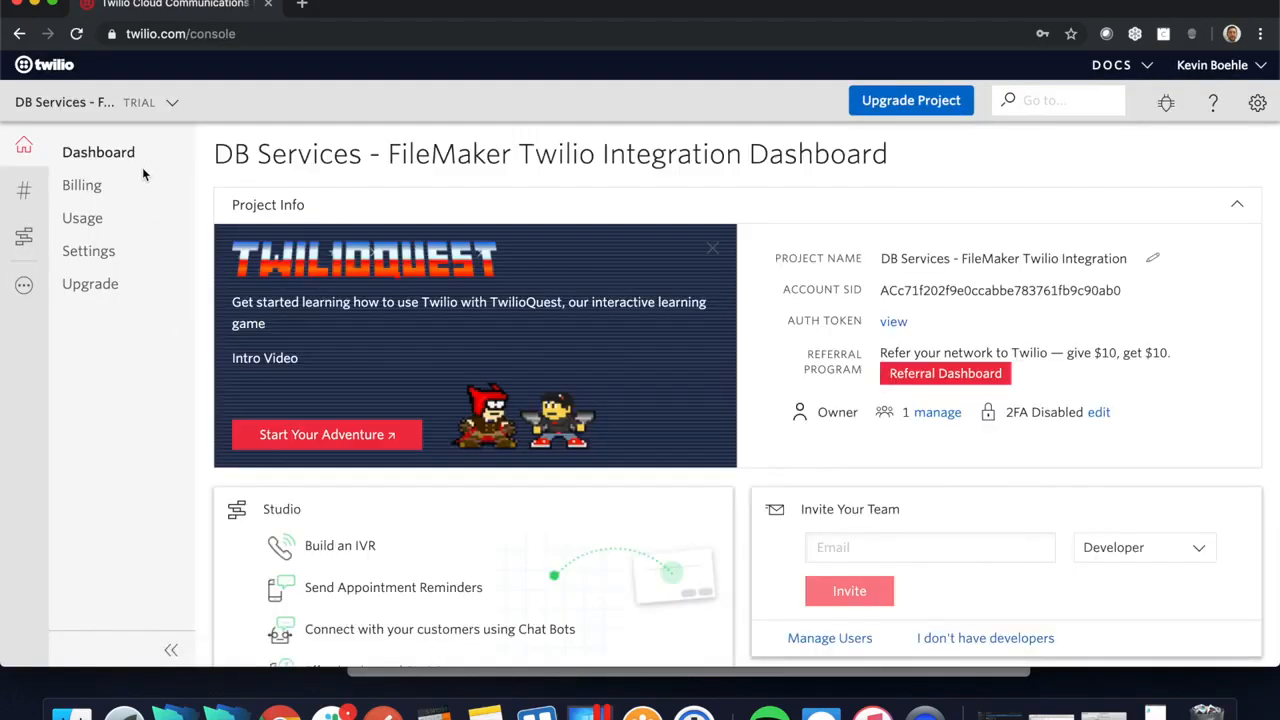
{"action": "mouse_move", "coordinate": [372, 256]}
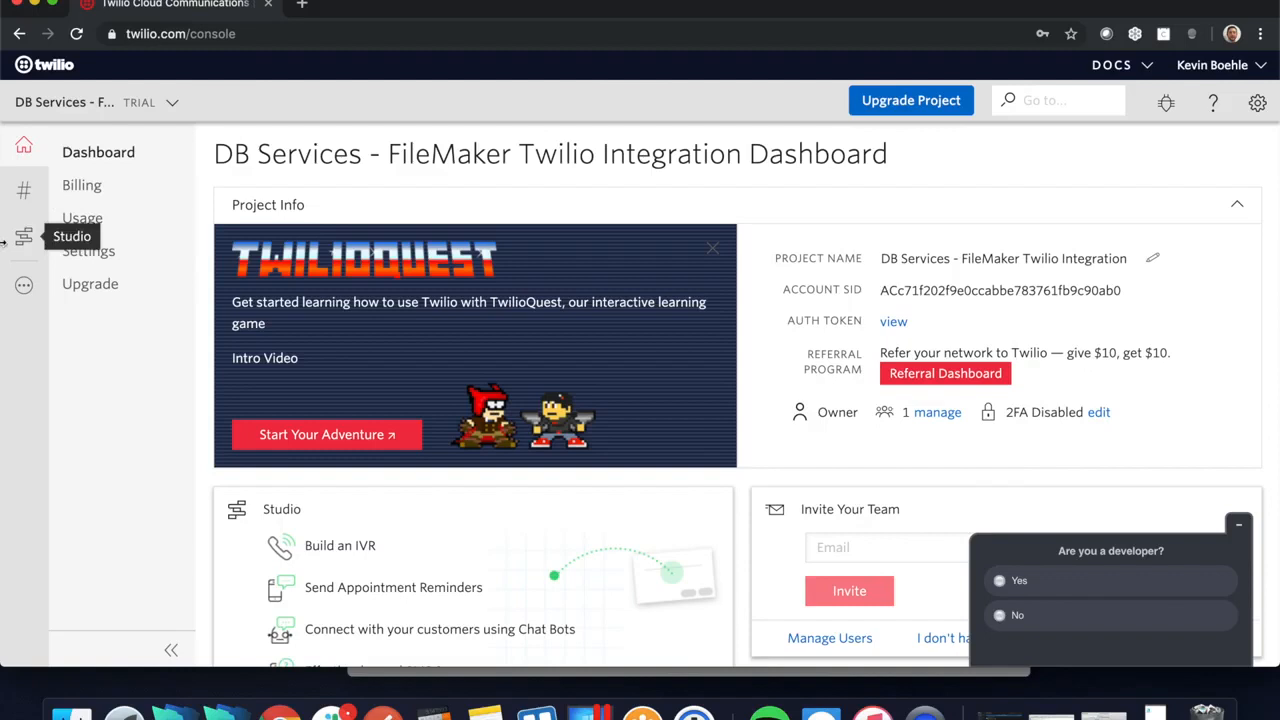
{"action": "mouse_move", "coordinate": [24, 190]}
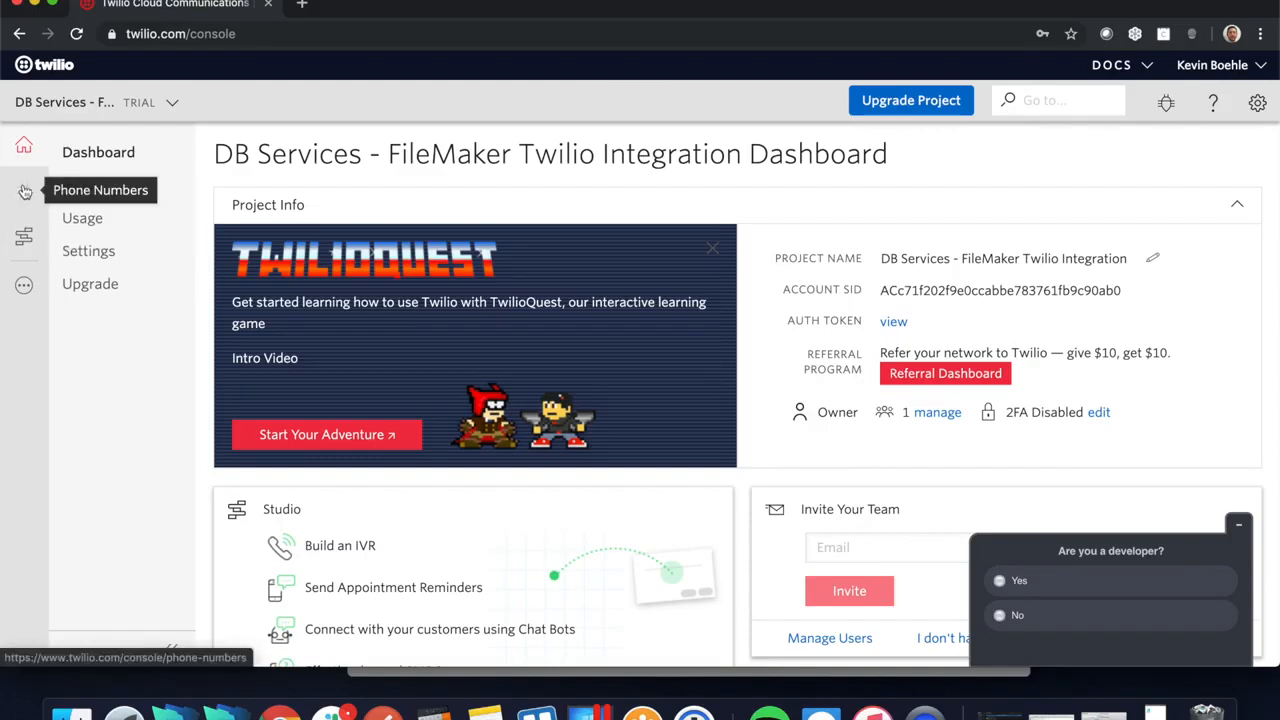
Review the account's Active Numbers, then select the Account SID on the dashboard for copying
{"action": "left_click", "coordinate": [100, 190]}
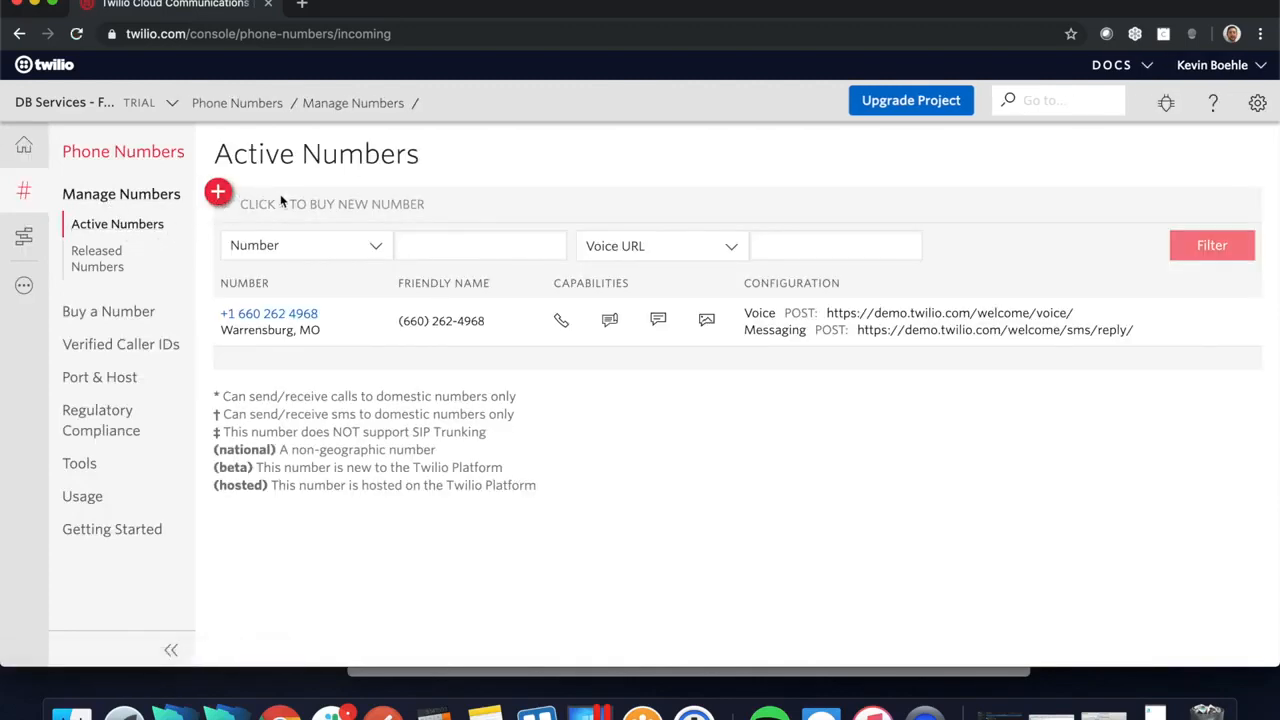
{"action": "mouse_move", "coordinate": [96, 258]}
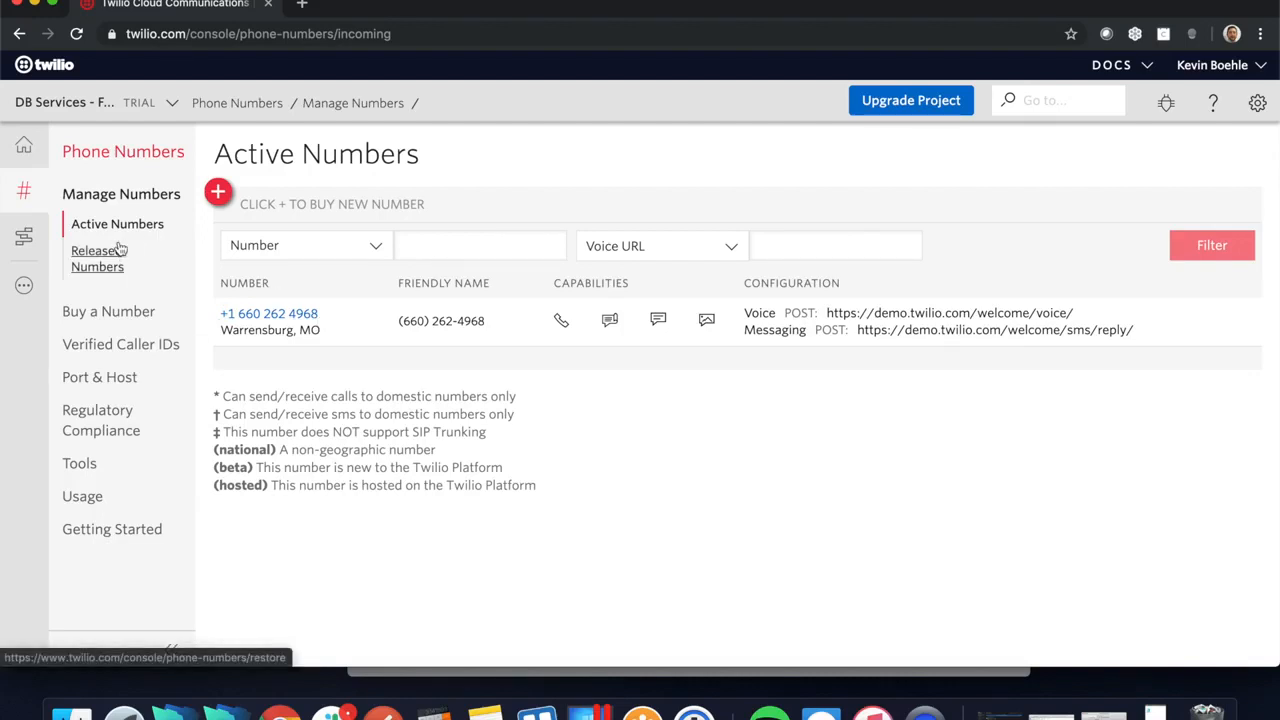
{"action": "mouse_move", "coordinate": [24, 152]}
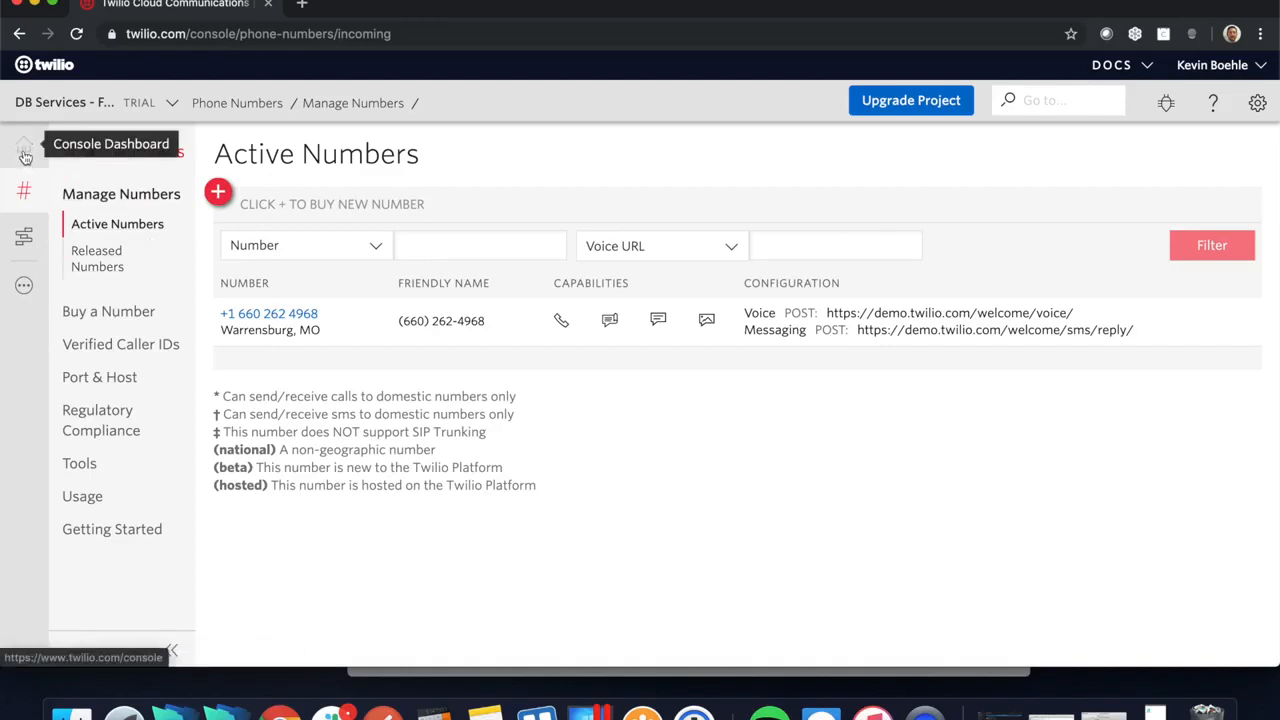
{"action": "left_click", "coordinate": [24, 148]}
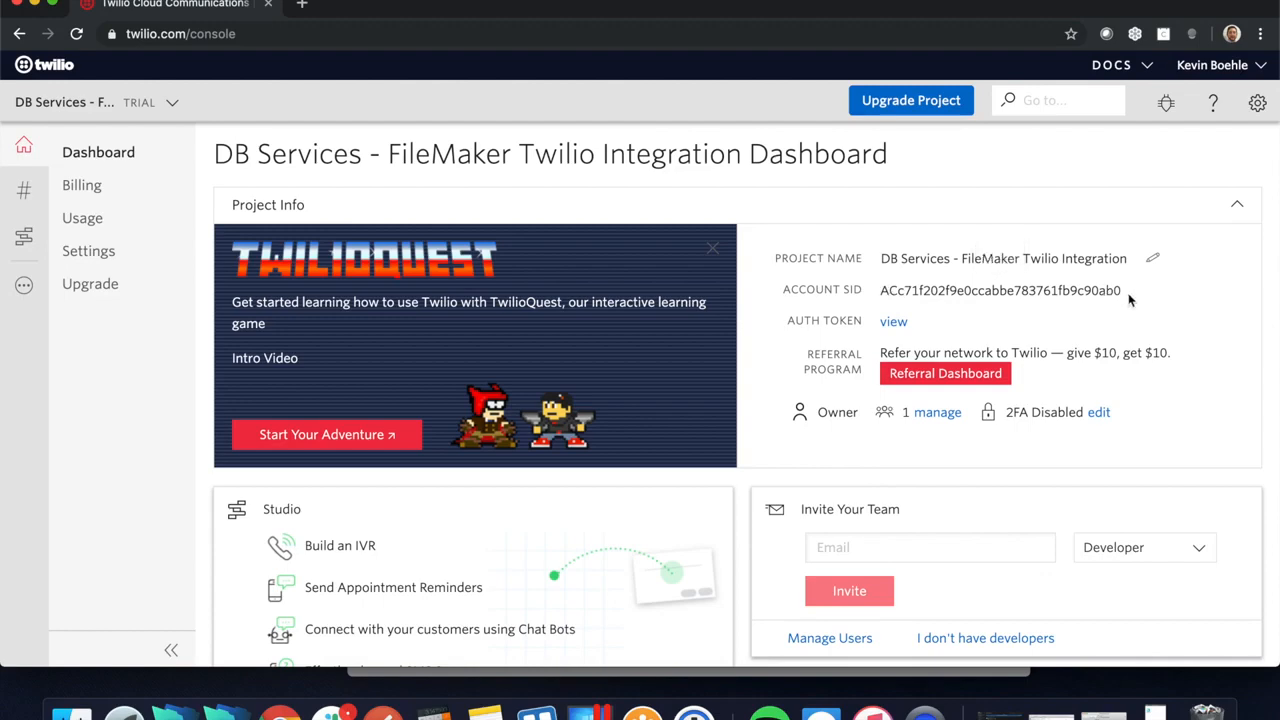
{"action": "left_click", "coordinate": [1000, 290]}
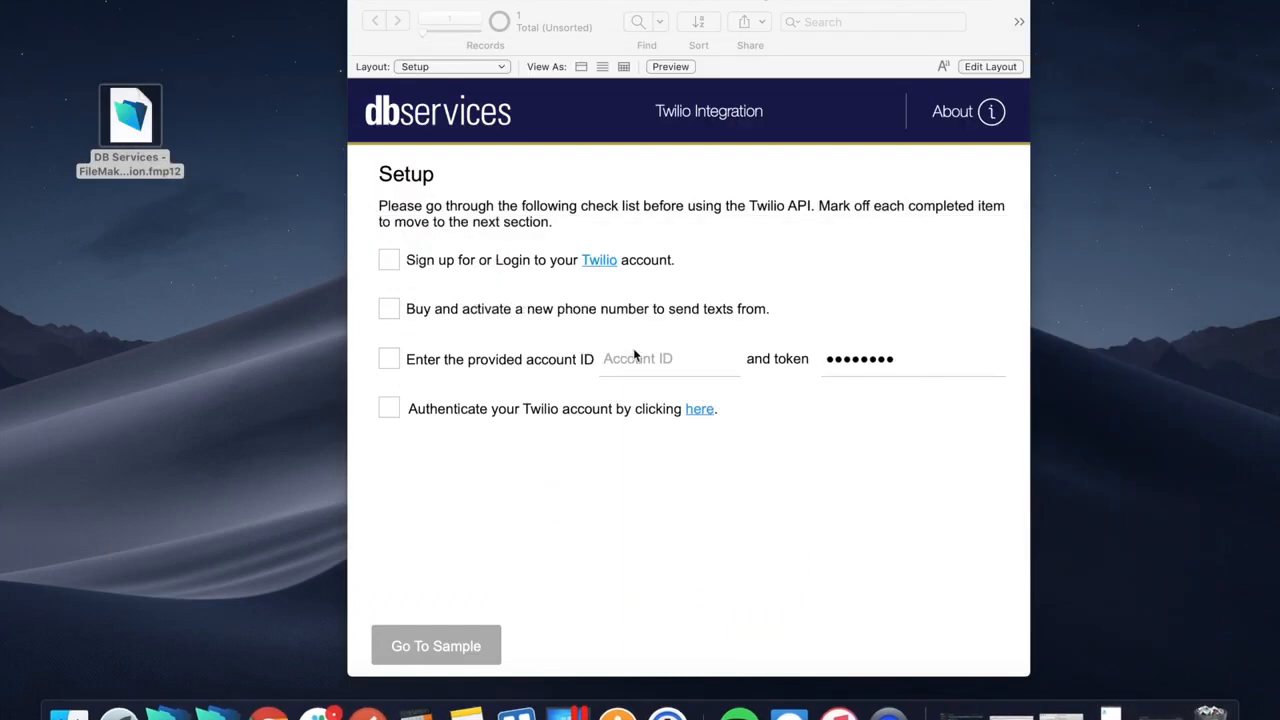
{"action": "left_click", "coordinate": [668, 358]}
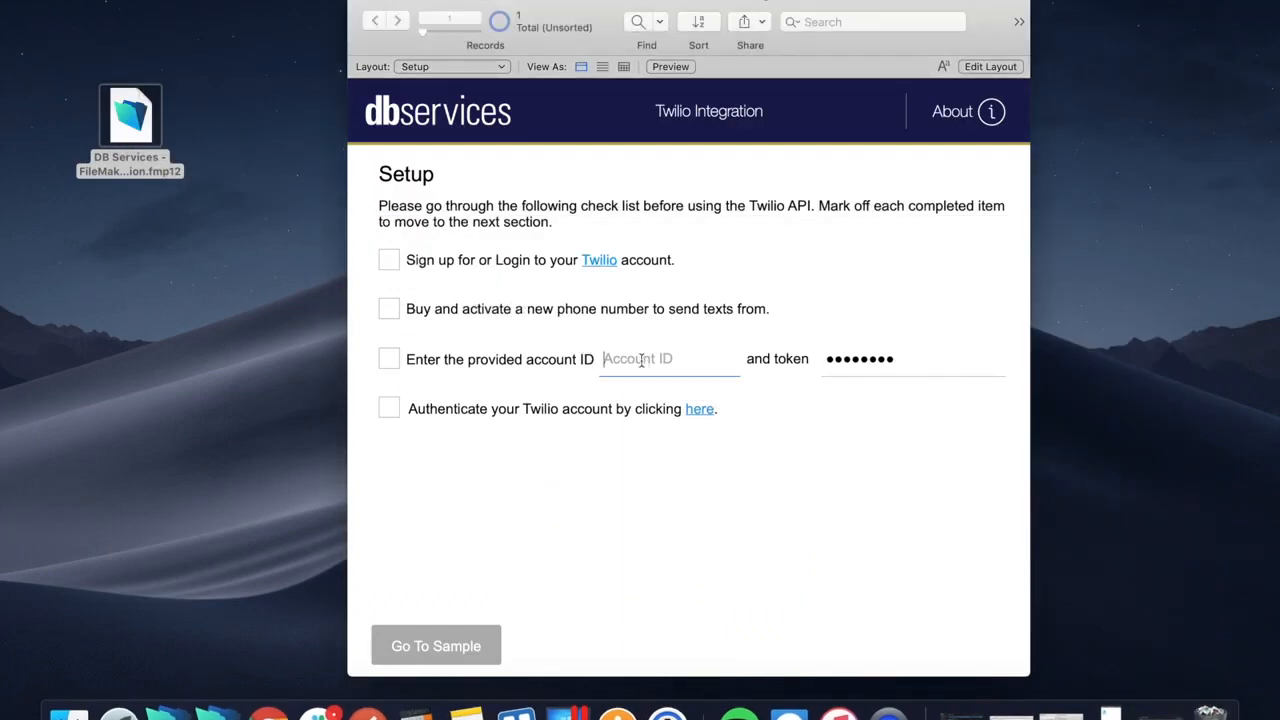
{"action": "type", "text": "ACc71f202f9e0ccab"}
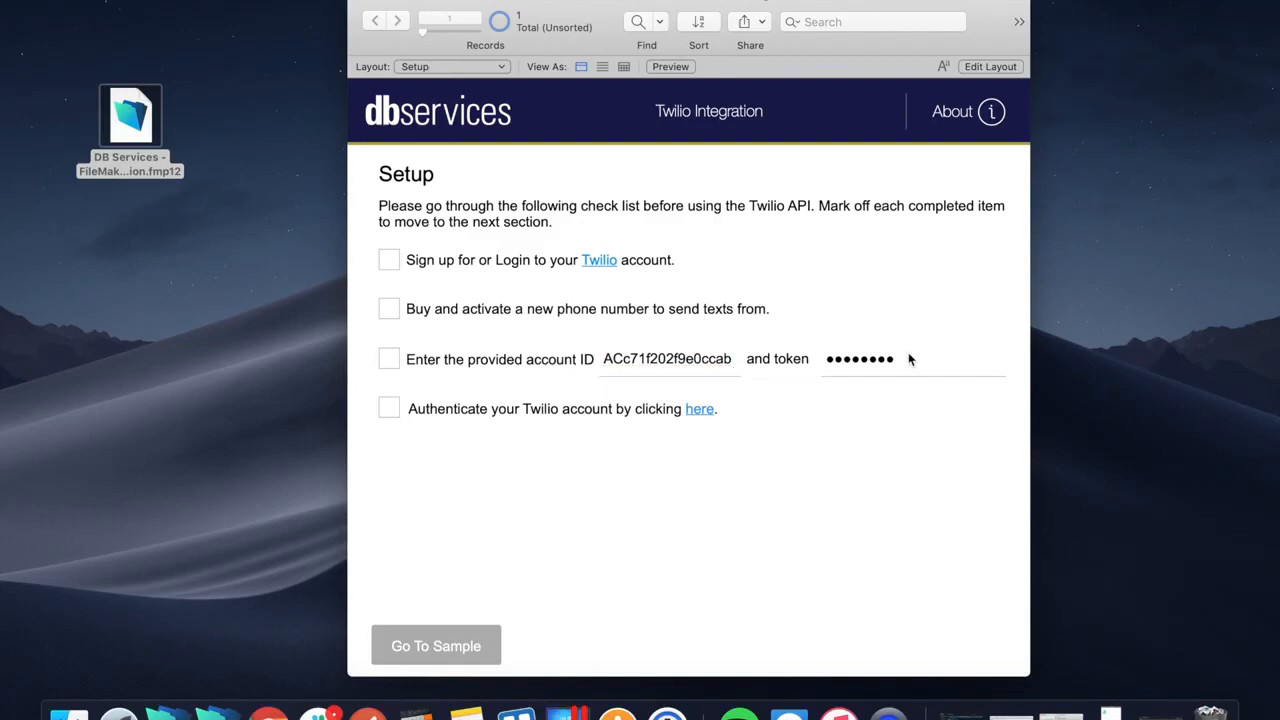
{"action": "mouse_move", "coordinate": [640, 400]}
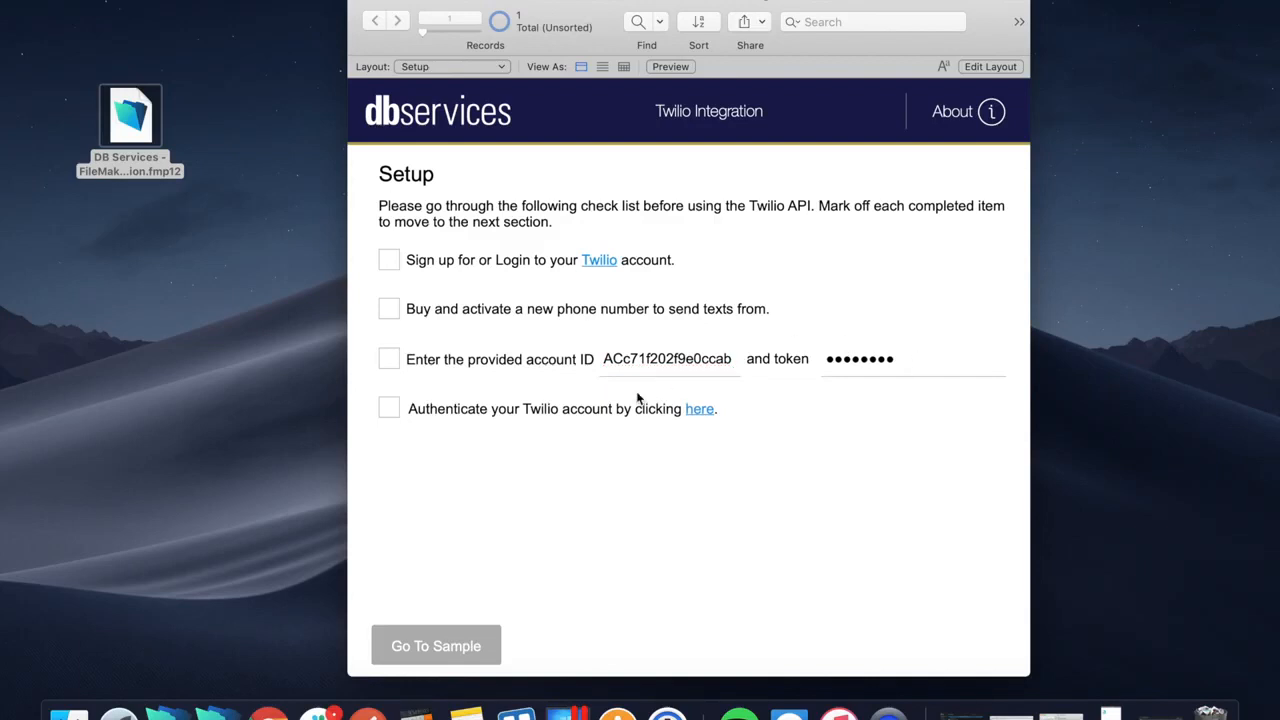
{"action": "mouse_move", "coordinate": [396, 274]}
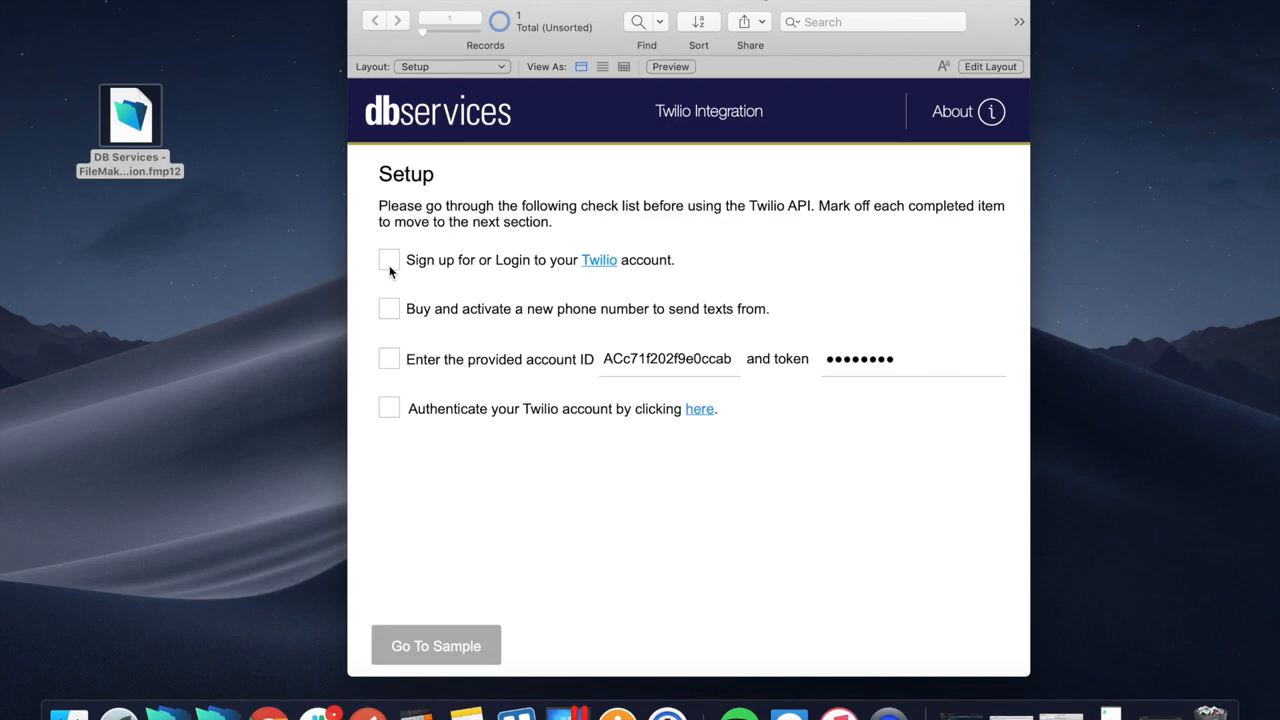
{"action": "left_click", "coordinate": [388, 358]}
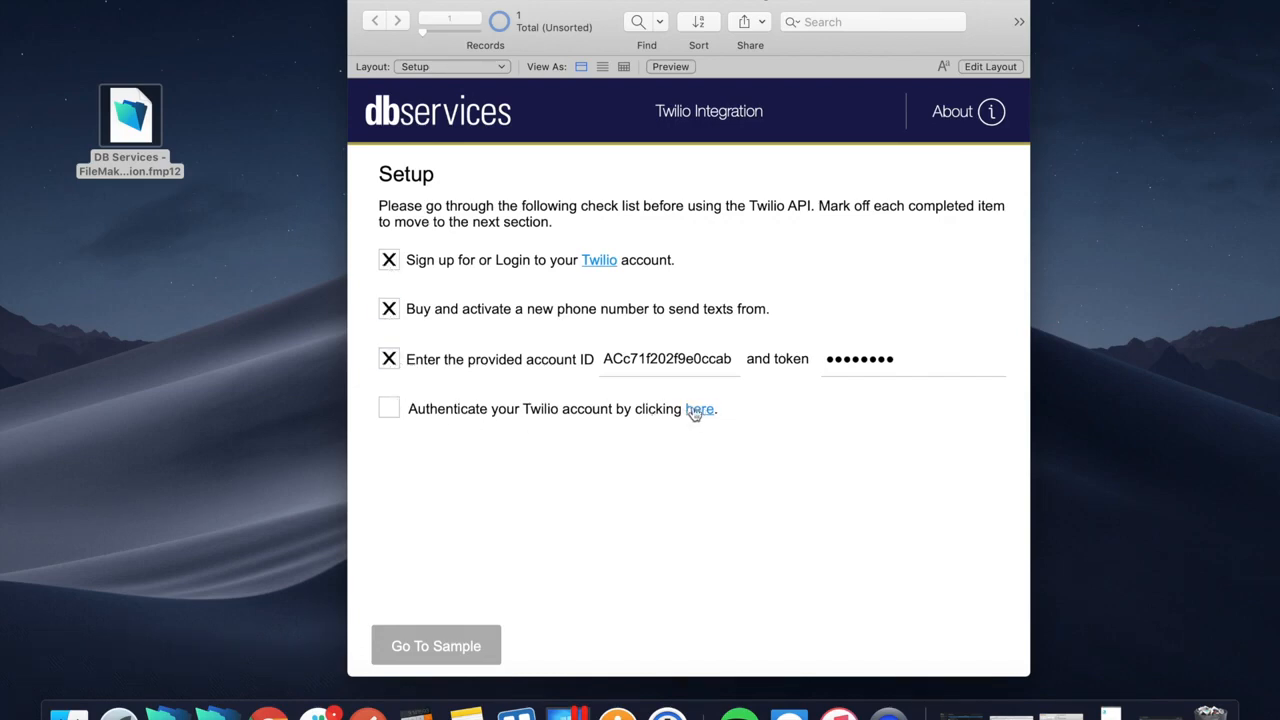
{"action": "mouse_move", "coordinate": [700, 414]}
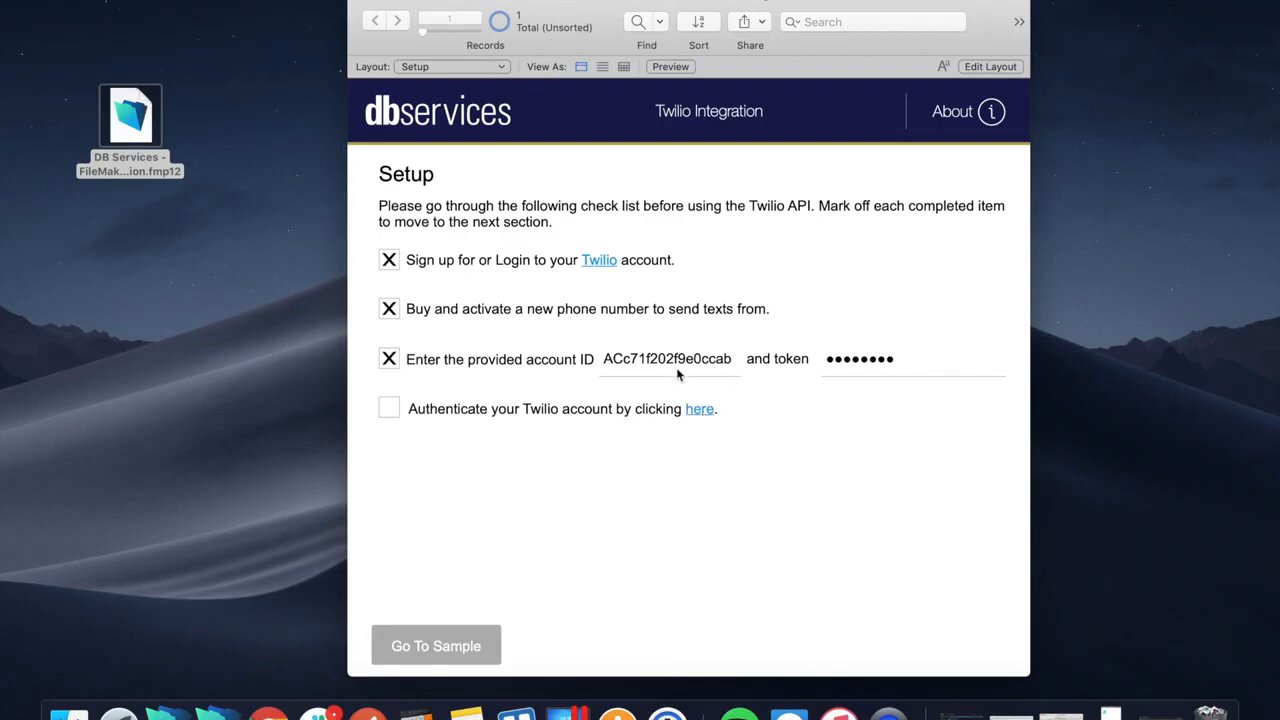
{"action": "mouse_move", "coordinate": [700, 408]}
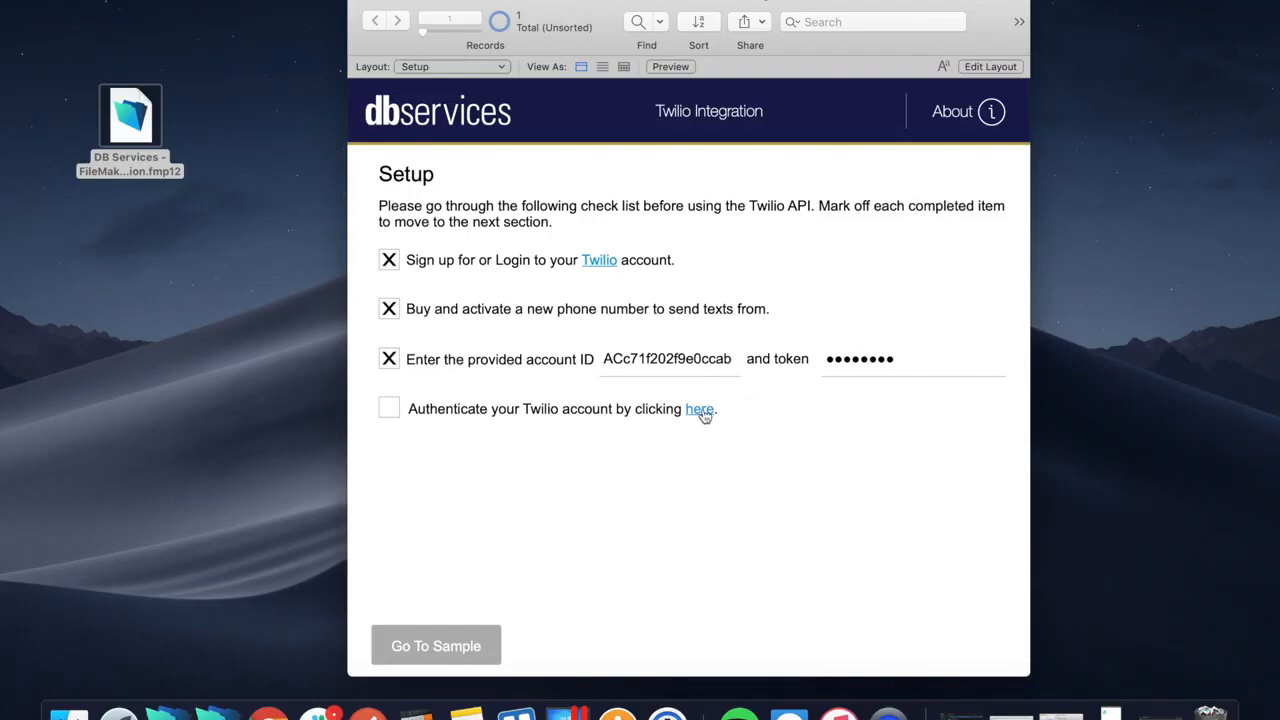
Authenticate the Twilio account and confirm the success message
{"action": "left_click", "coordinate": [700, 408]}
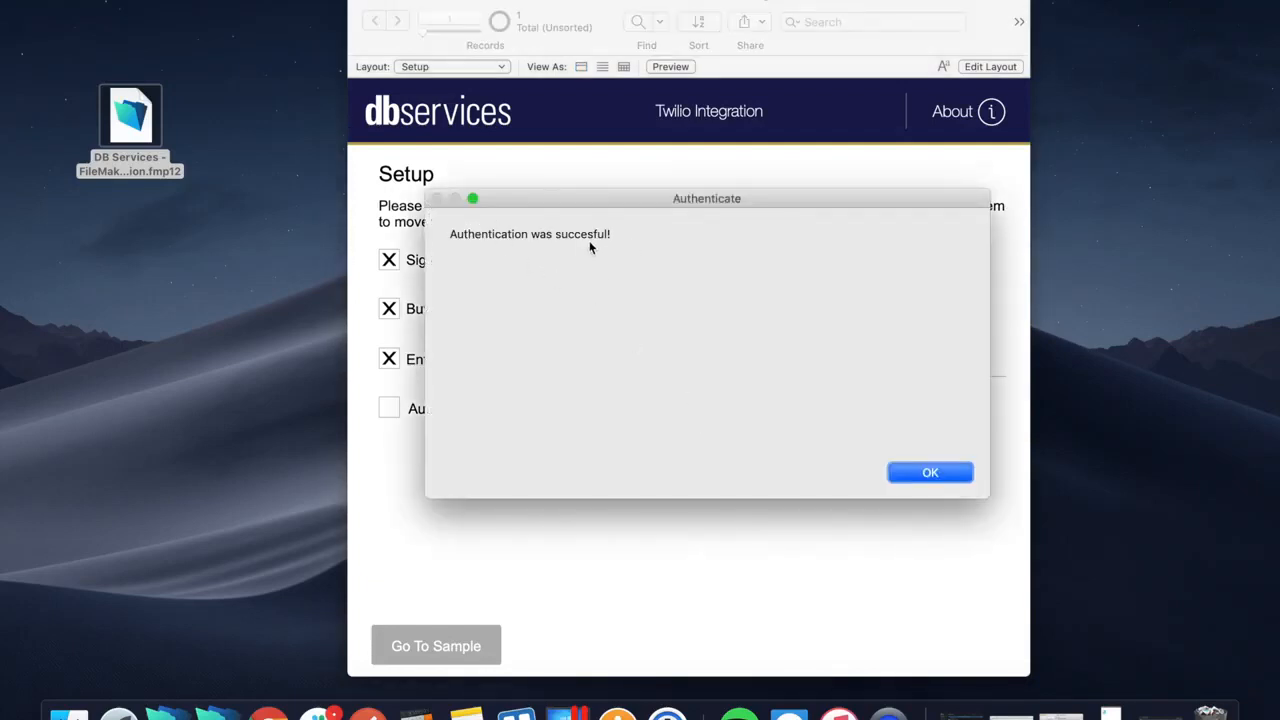
{"action": "left_click", "coordinate": [928, 472]}
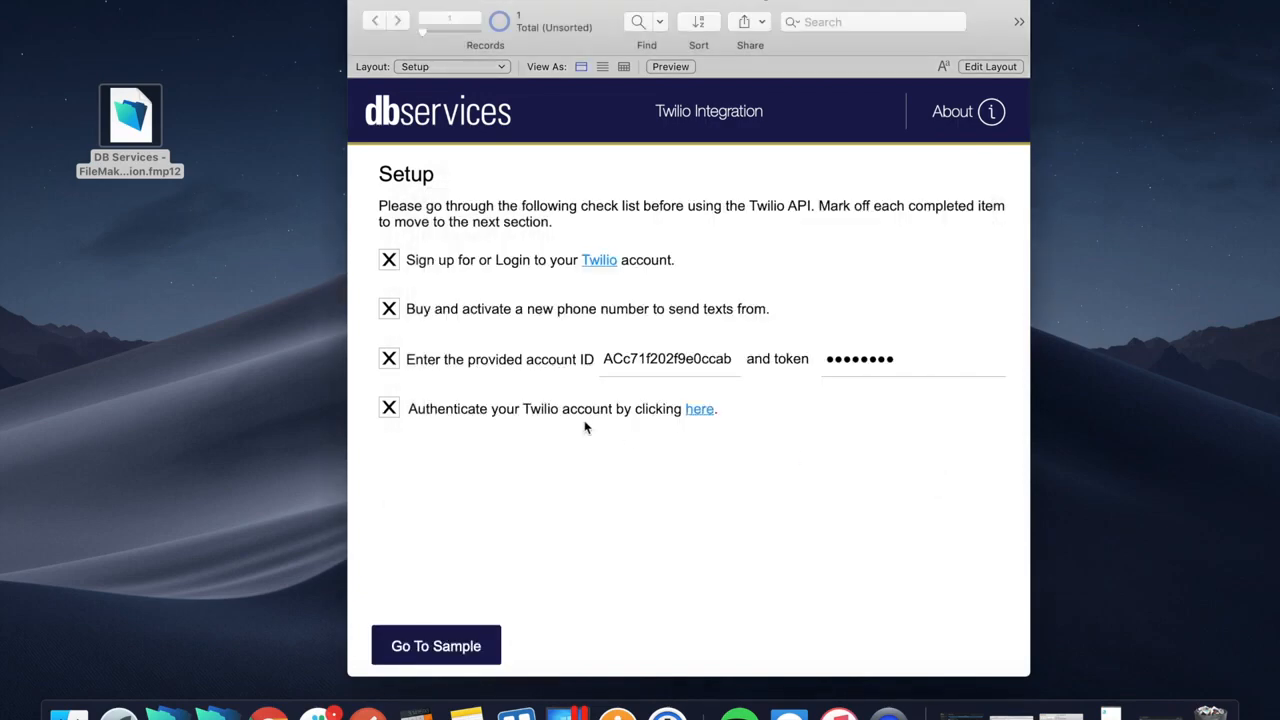
Go to the Send Text sample layout with its empty form
{"action": "left_click", "coordinate": [436, 644]}
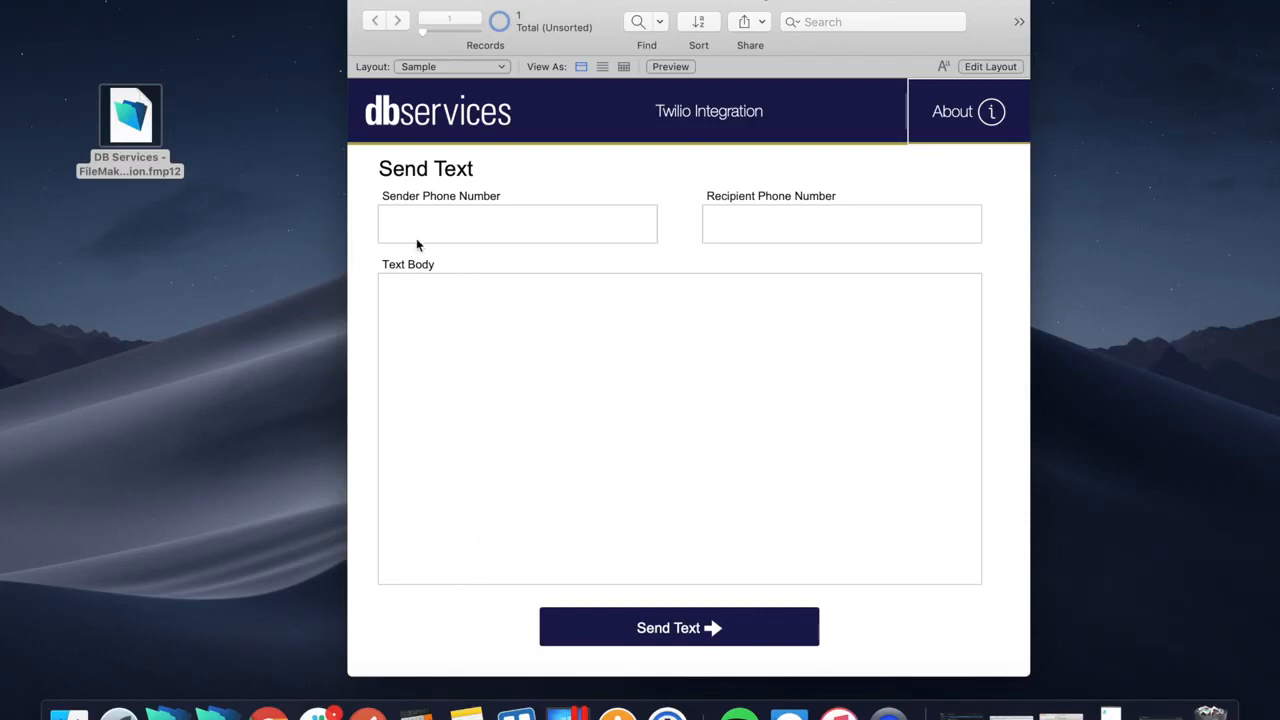
{"action": "mouse_move", "coordinate": [490, 232]}
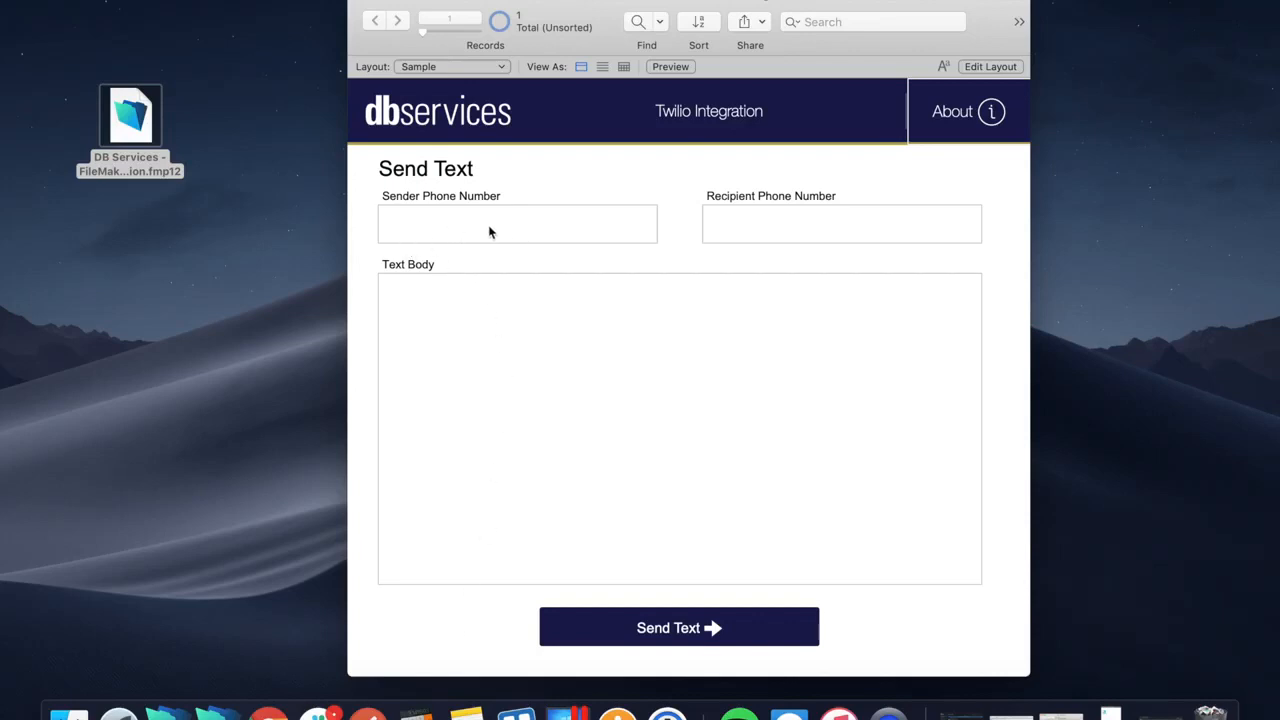
{"action": "mouse_move", "coordinate": [408, 698]}
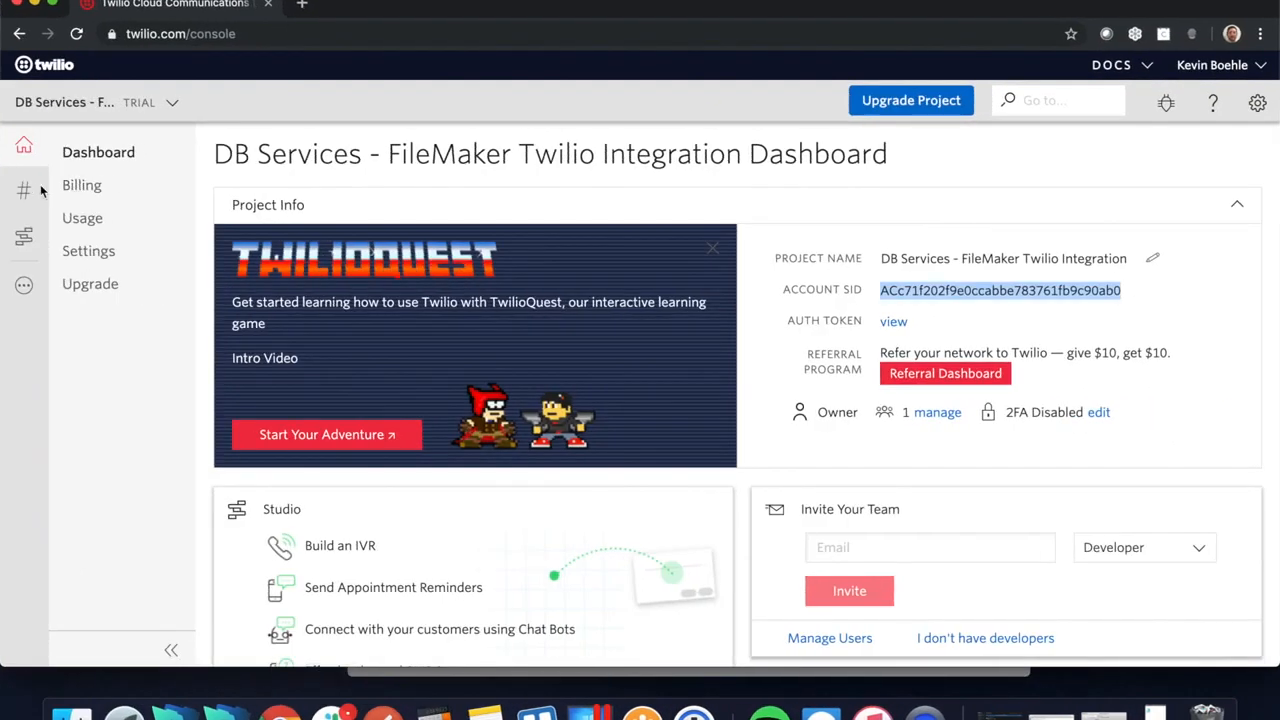
Return from the Twilio Console to the form's Sender Phone Number field
{"action": "left_click", "coordinate": [24, 190]}
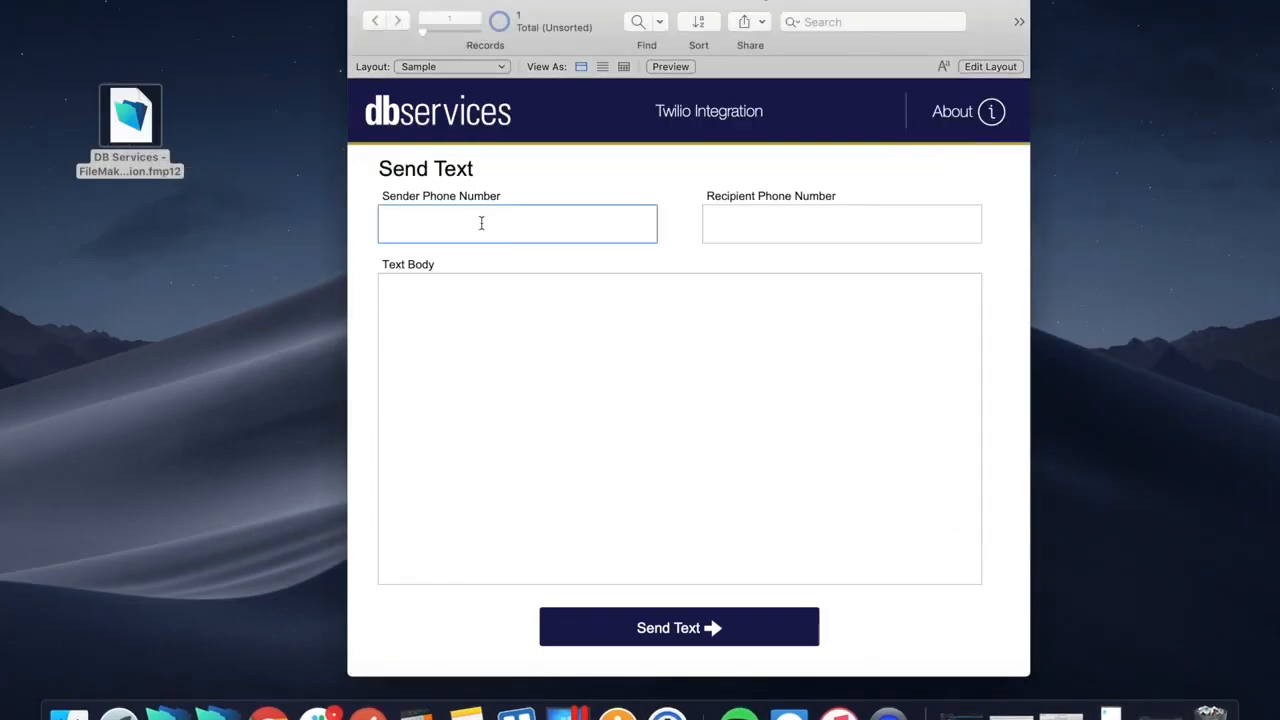
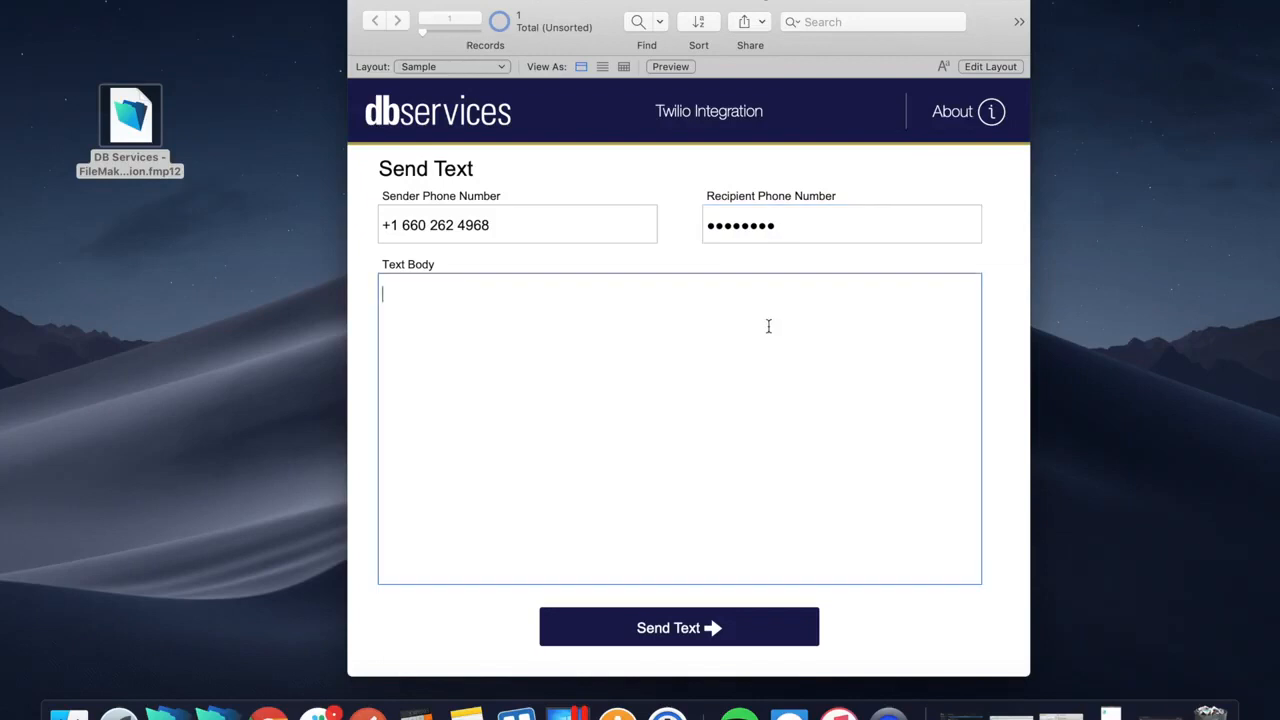
{"action": "type", "text": "This"}
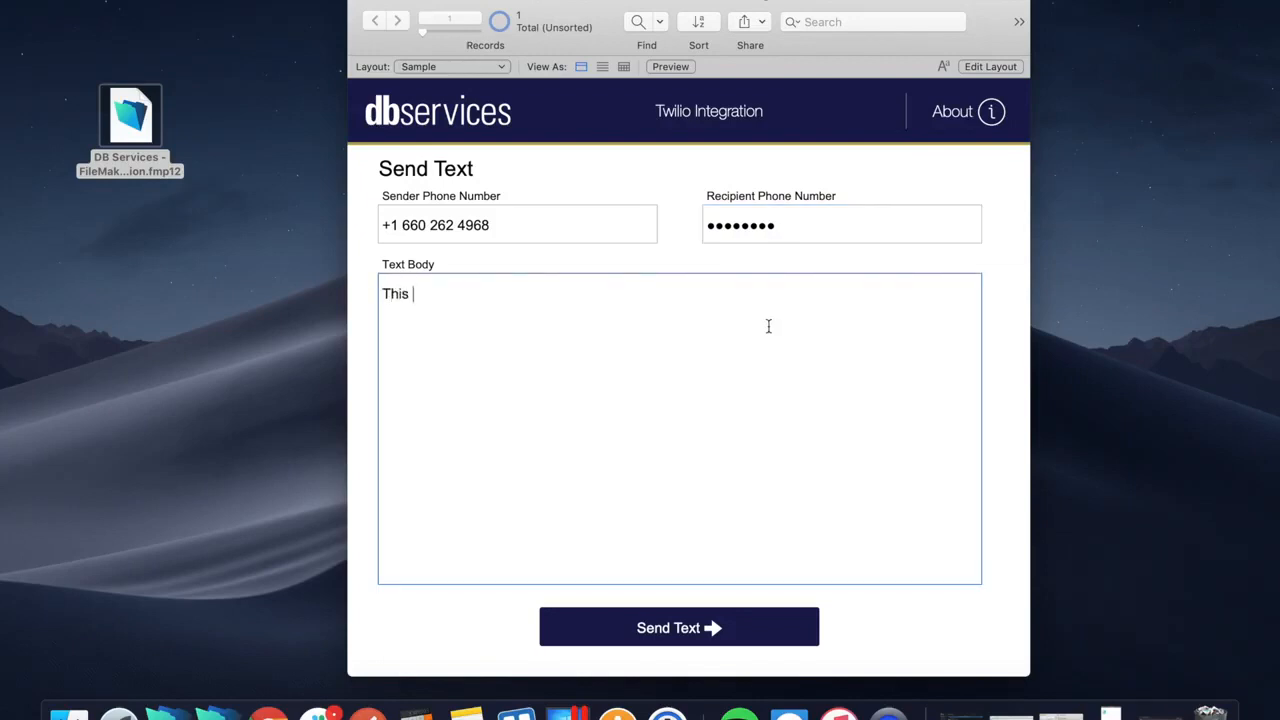
{"action": "type", "text": "is a test from"}
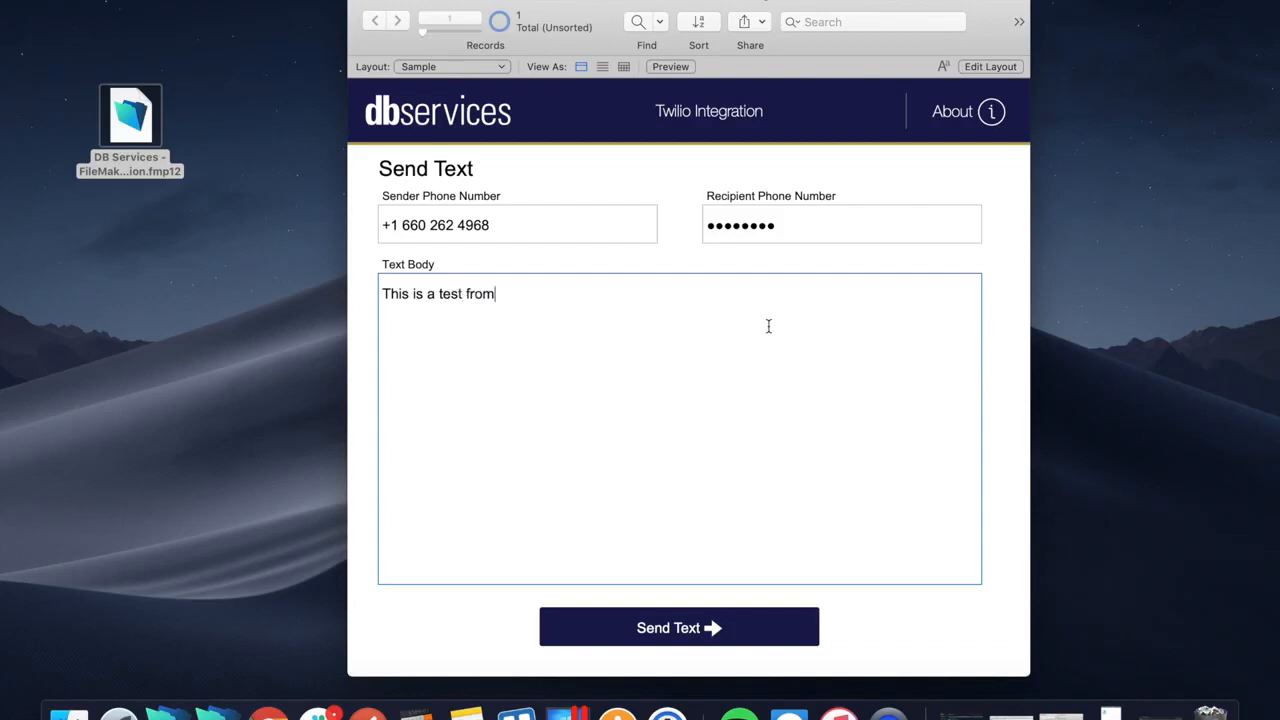
{"action": "type", "text": "DB Services"}
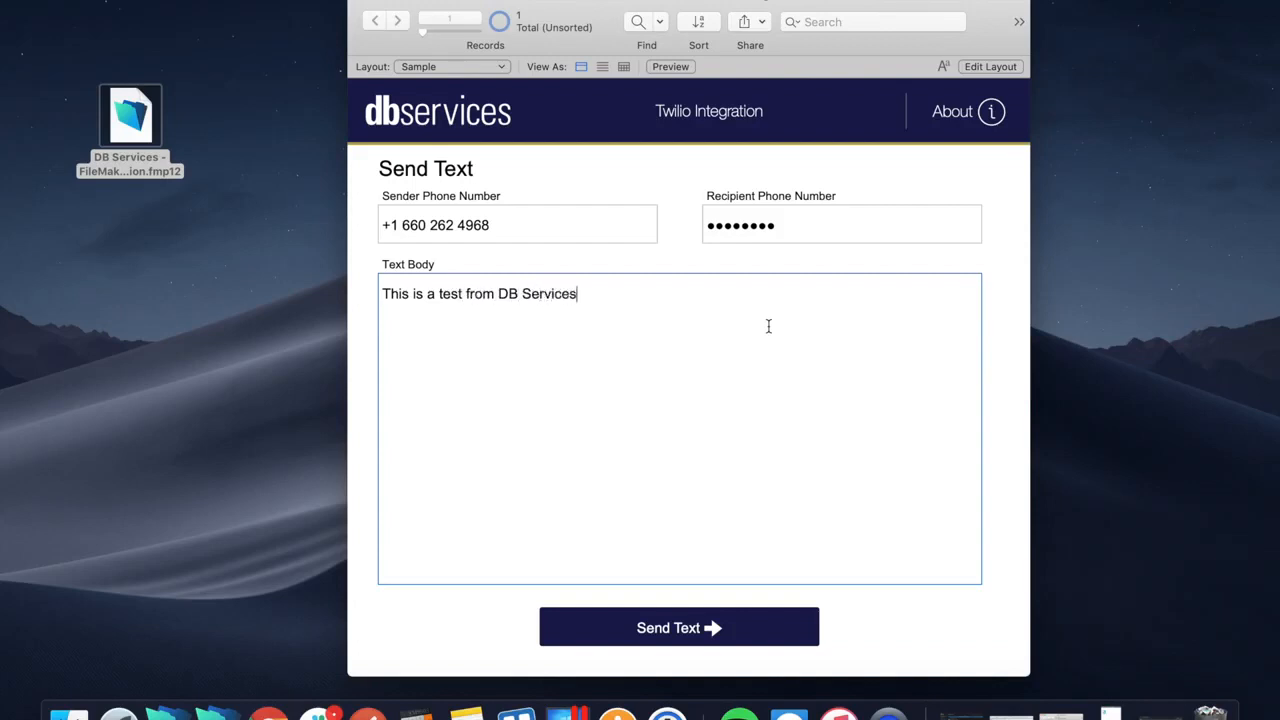
{"action": "type", "text": "!"}
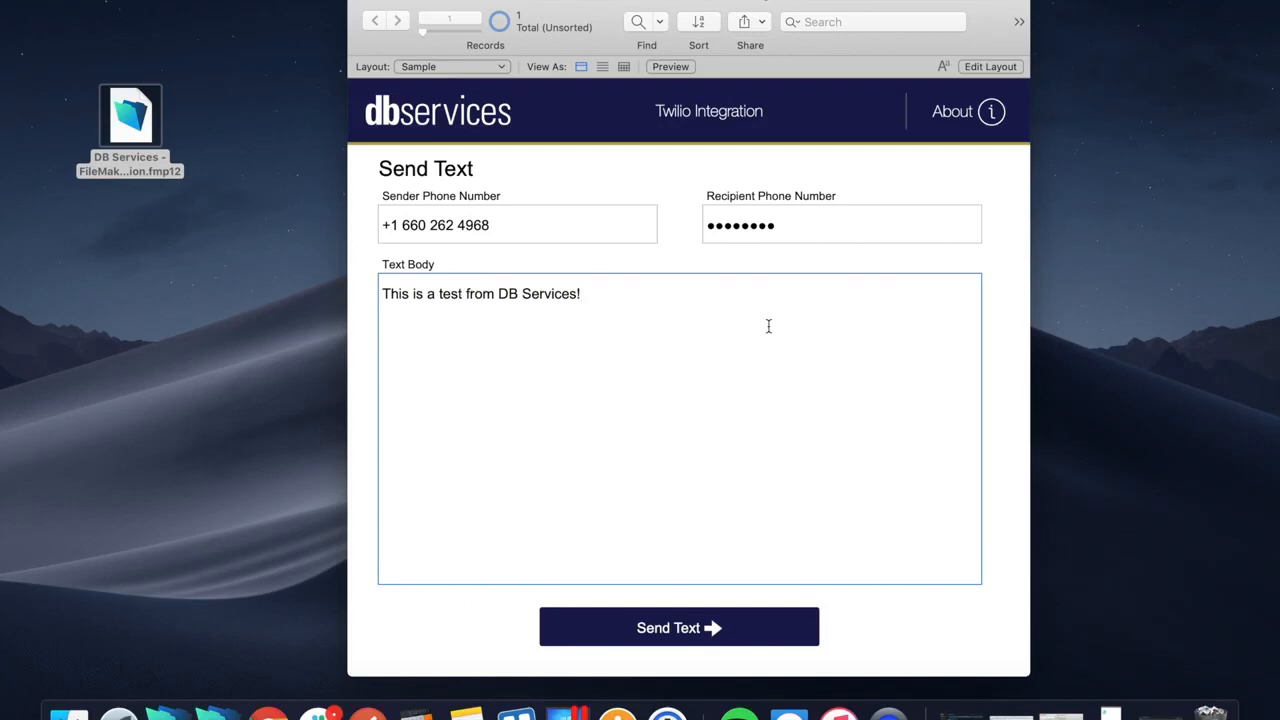
{"action": "mouse_move", "coordinate": [490, 174]}
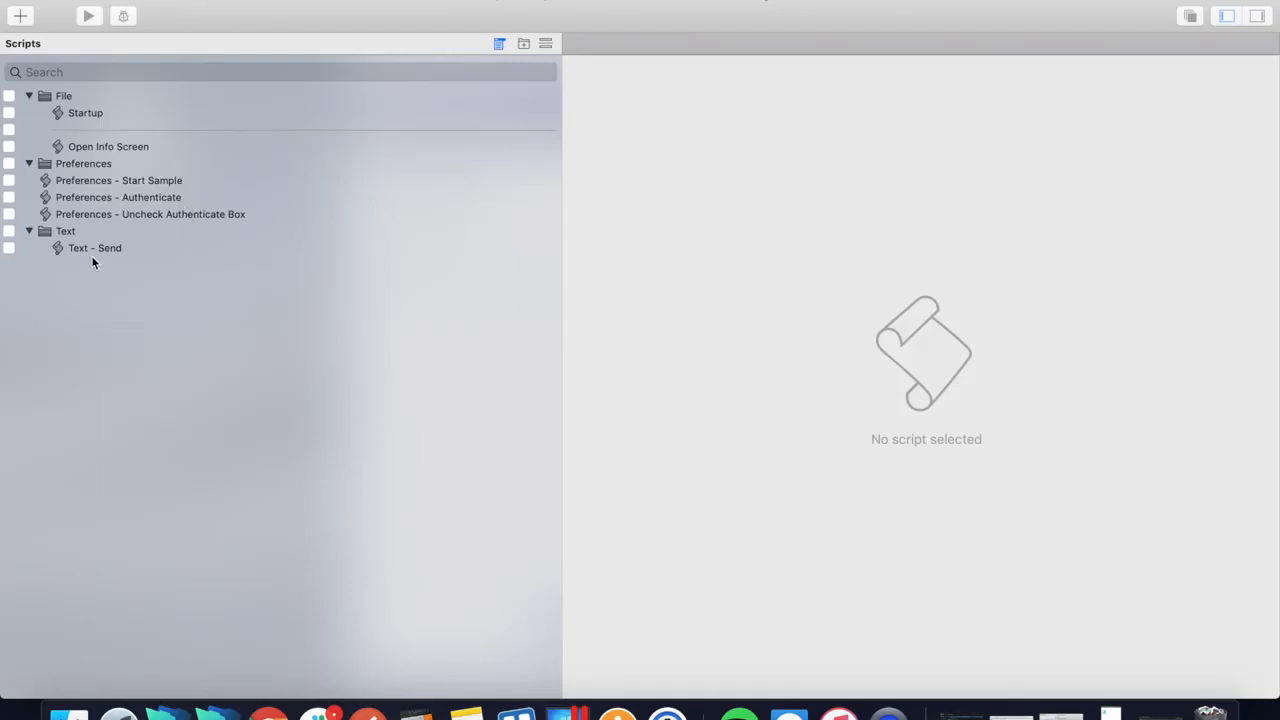
Select the Text - Send script and scroll down to its SEND EMAIL section
{"action": "left_click", "coordinate": [94, 248]}
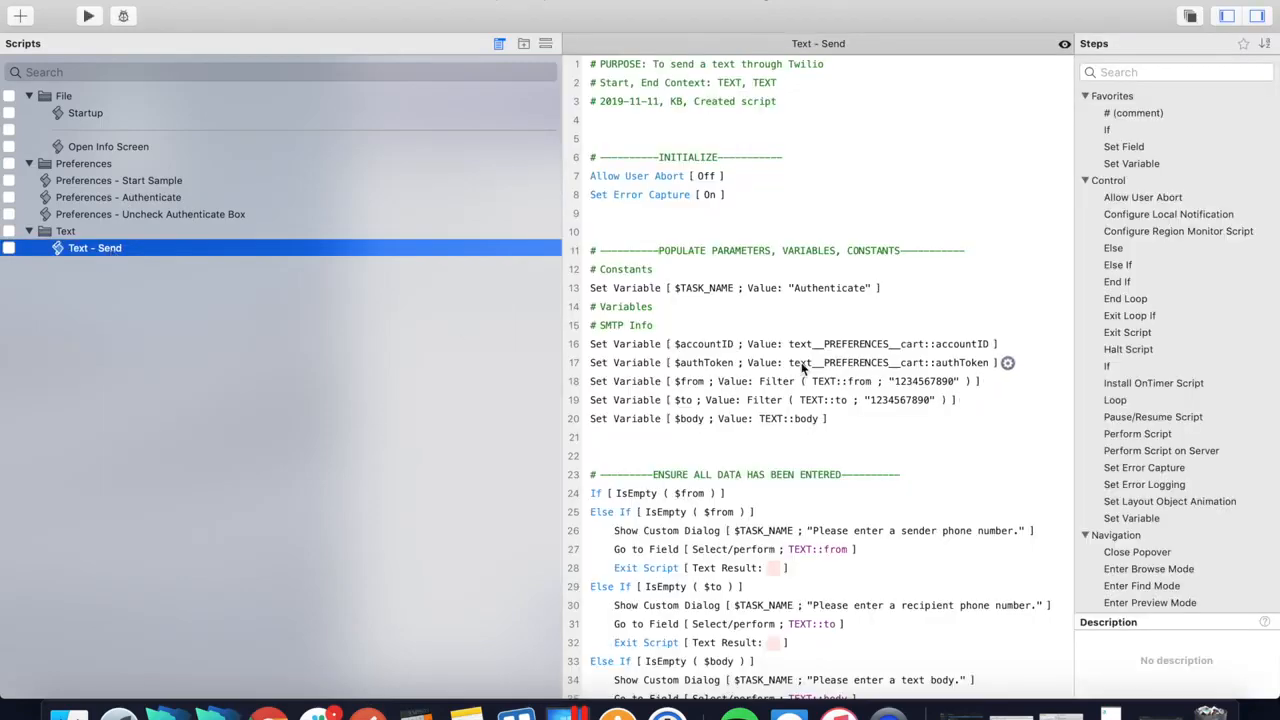
{"action": "scroll", "scroll_direction": "down", "scroll_amount": 3}
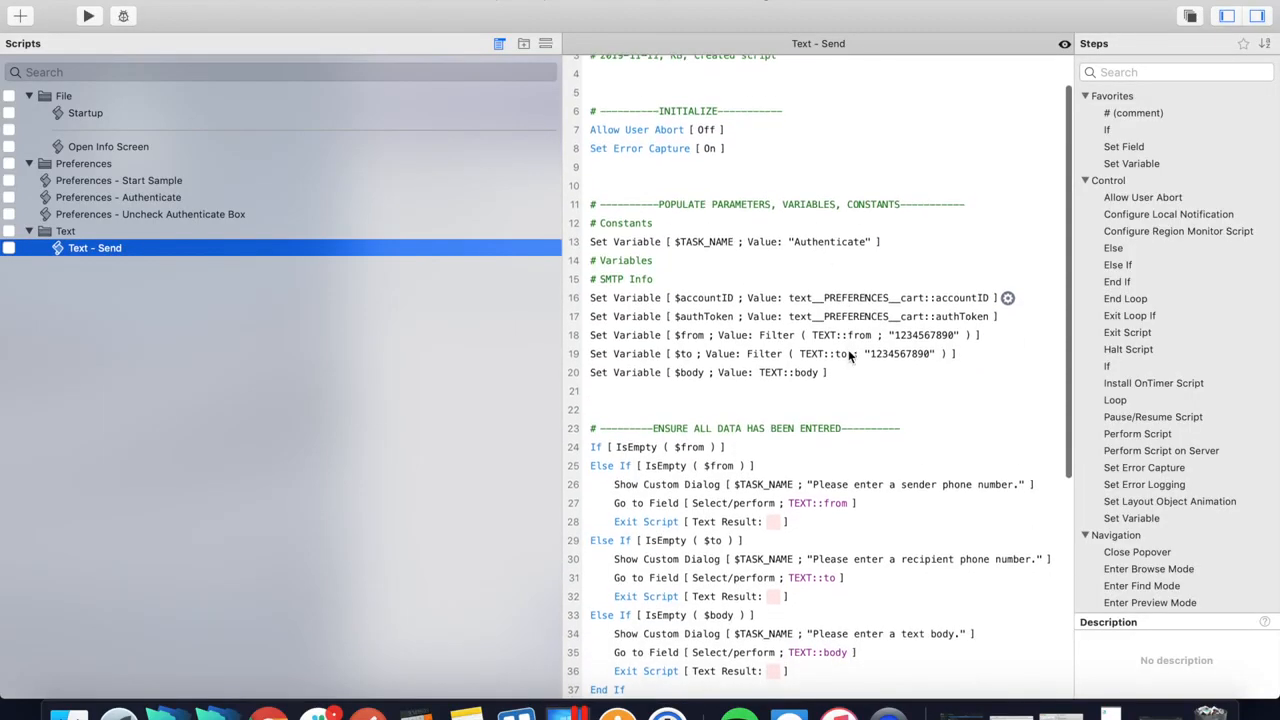
{"action": "scroll", "scroll_direction": "down", "scroll_amount": 3}
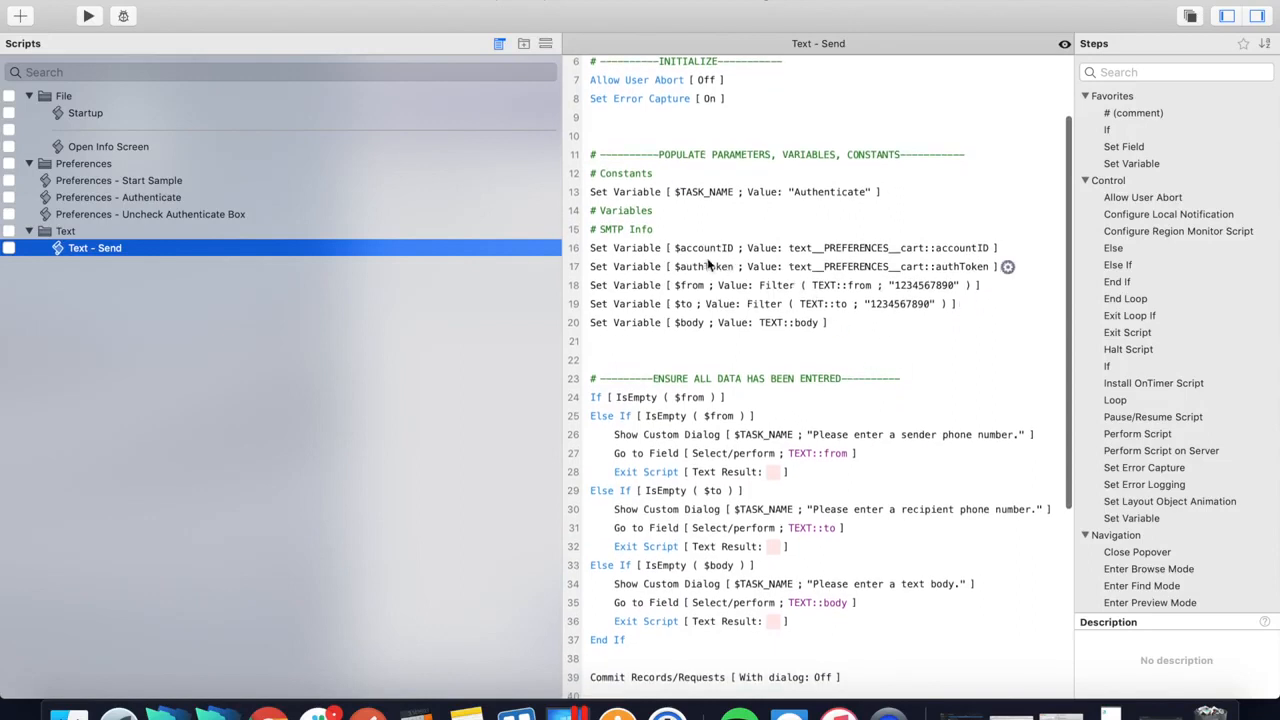
{"action": "scroll", "scroll_direction": "down", "scroll_amount": 3}
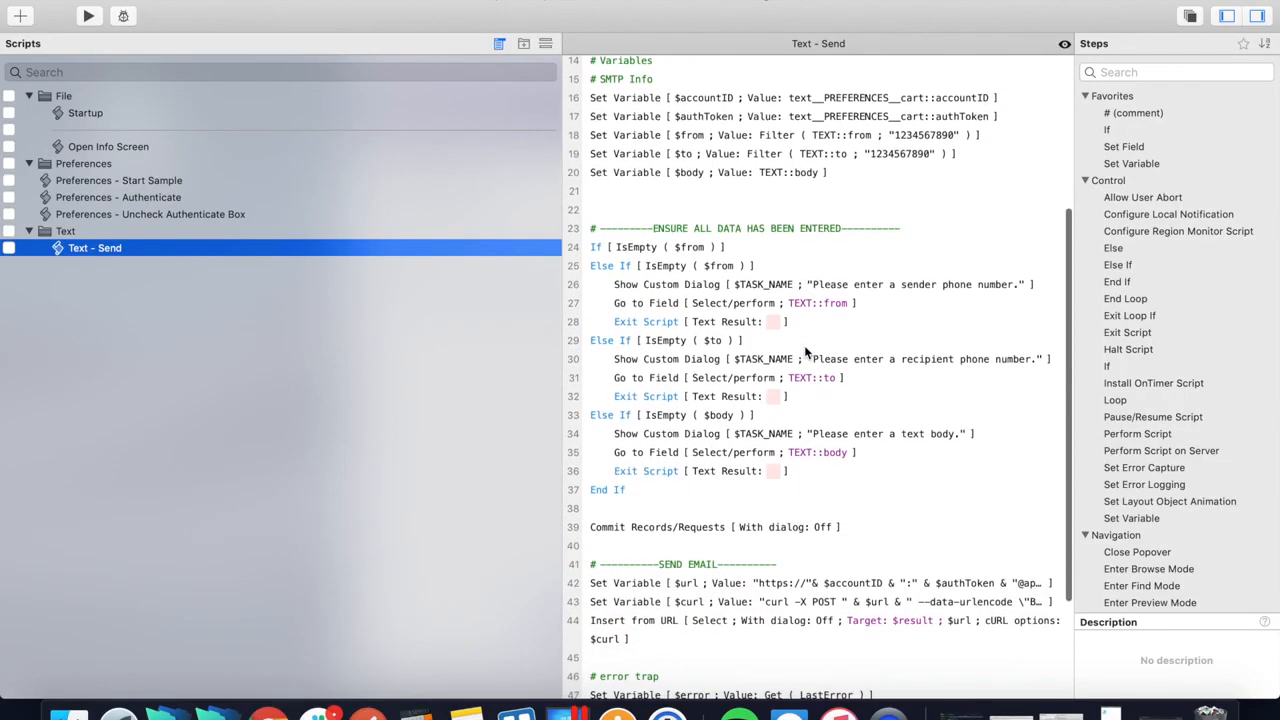
{"action": "scroll", "scroll_direction": "down", "scroll_amount": 3}
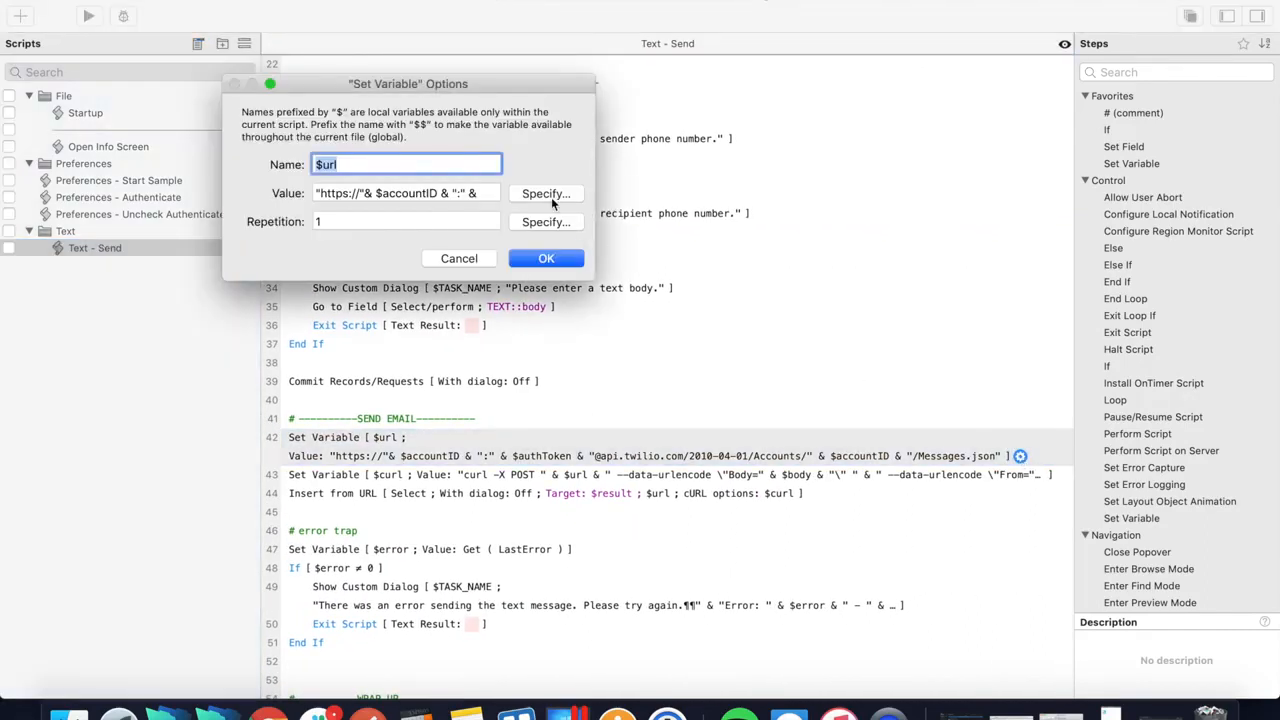
Bring up the Set Variable options for the curl step to view its calculation
{"action": "left_click", "coordinate": [546, 192]}
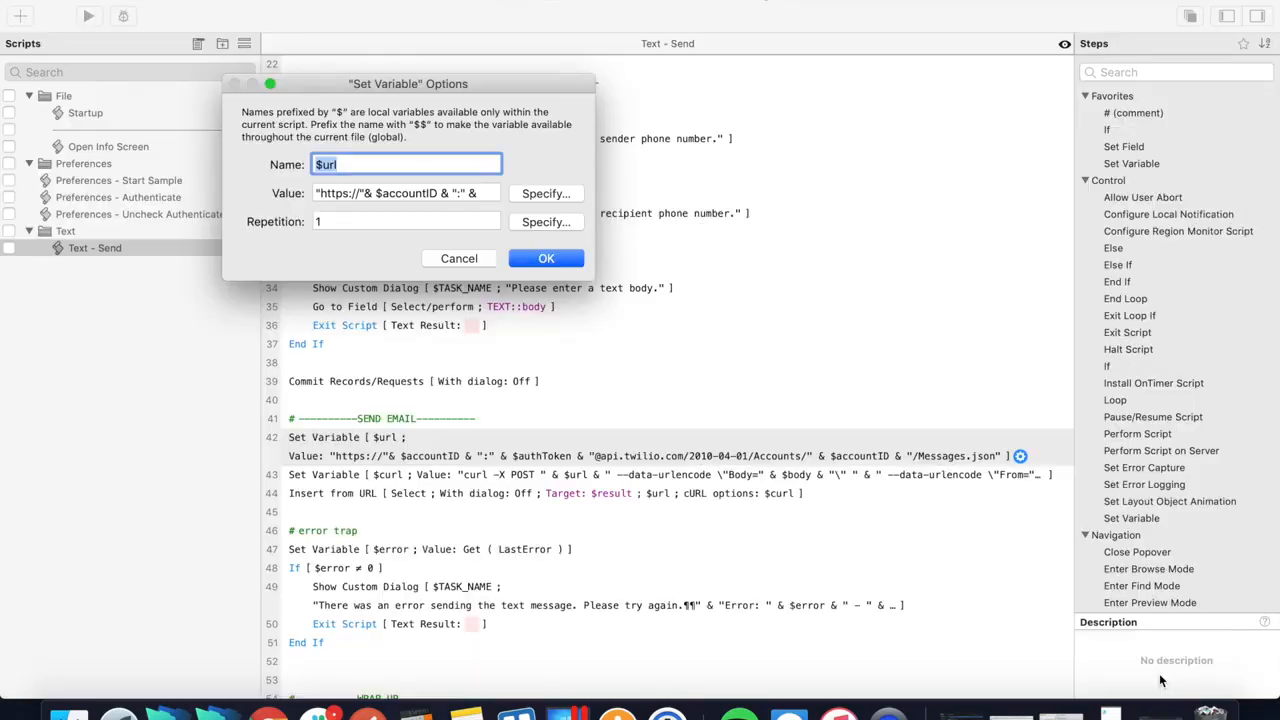
{"action": "mouse_move", "coordinate": [648, 468]}
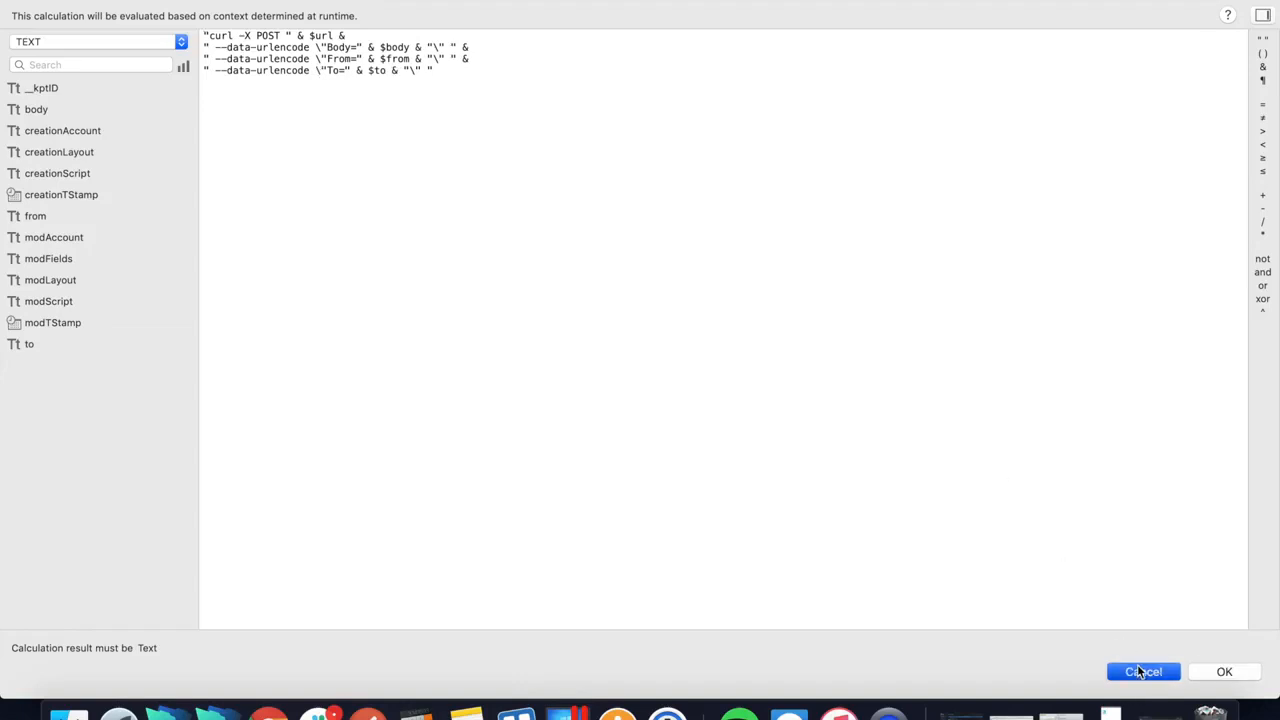
Cancel the curl calculation unchanged and scroll back through the script
{"action": "left_click", "coordinate": [1144, 672]}
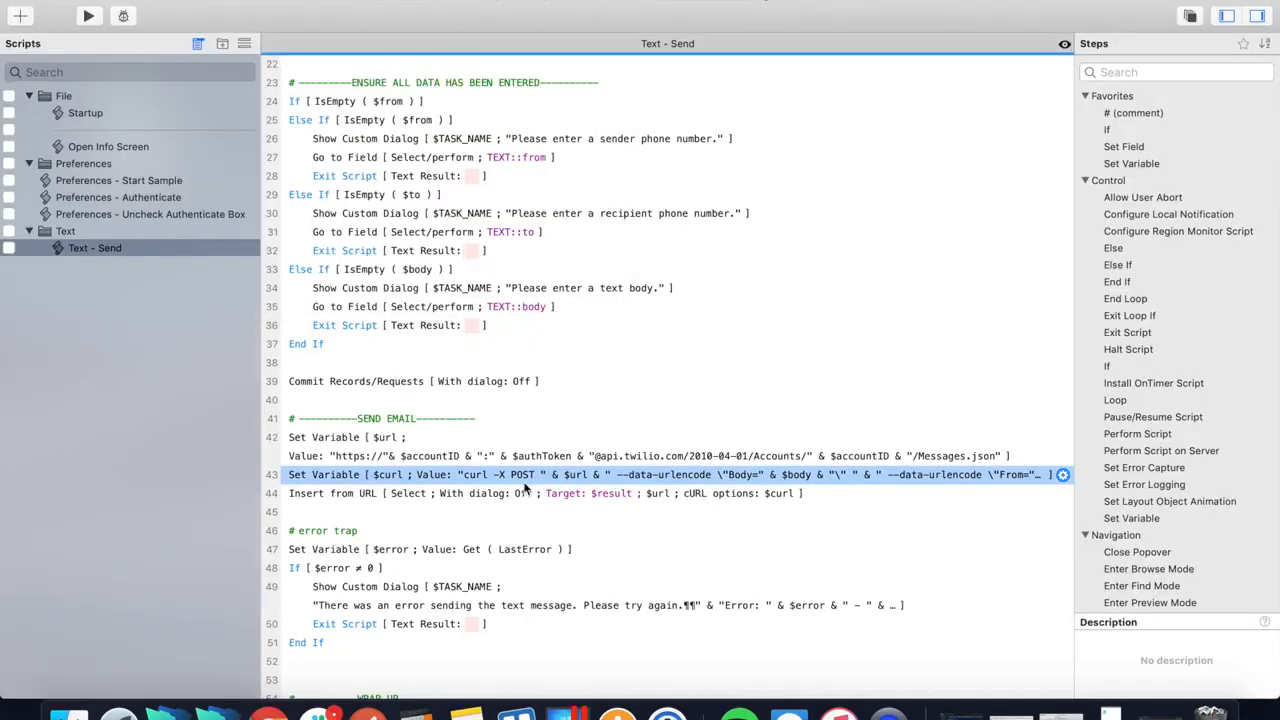
{"action": "mouse_move", "coordinate": [648, 504]}
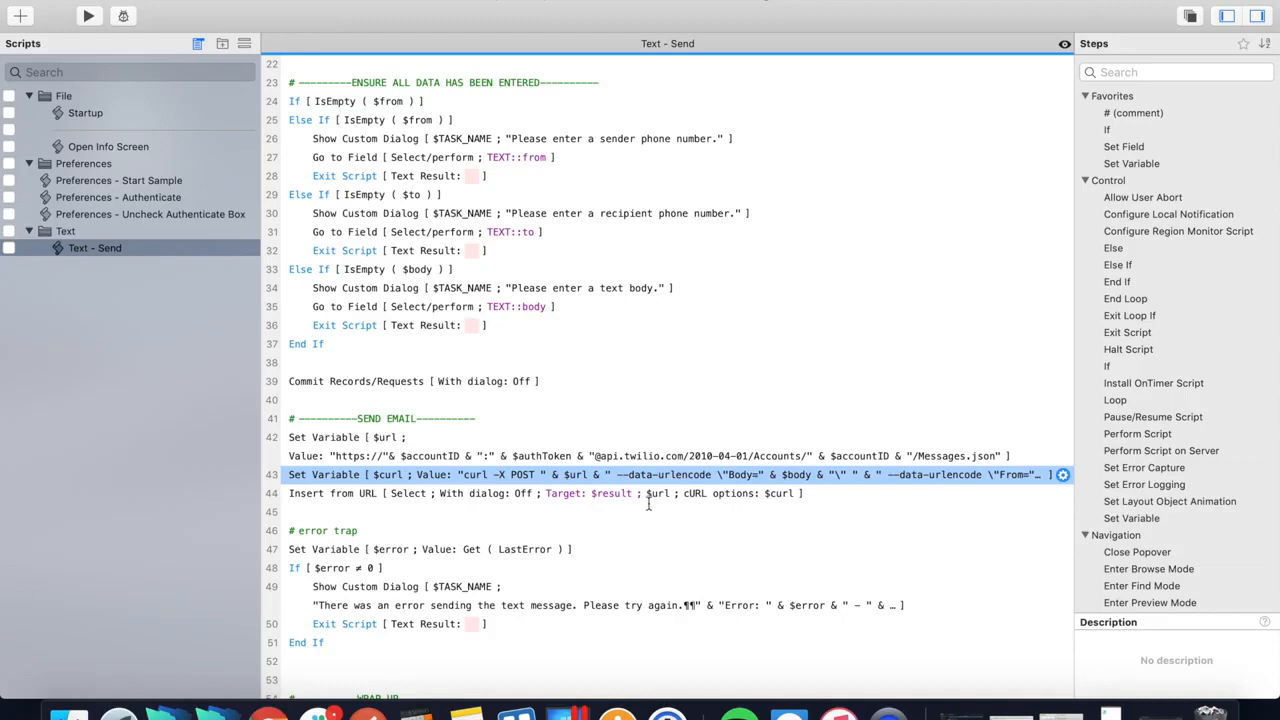
{"action": "mouse_move", "coordinate": [682, 512]}
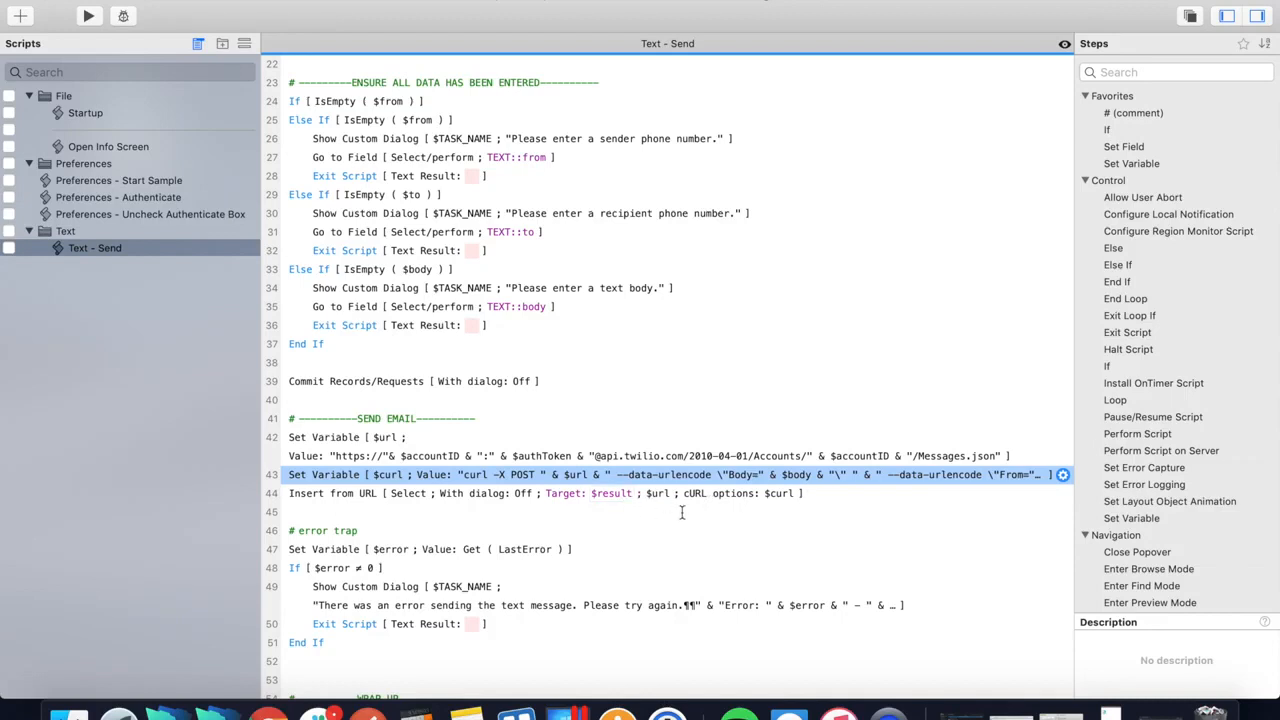
{"action": "mouse_move", "coordinate": [728, 516]}
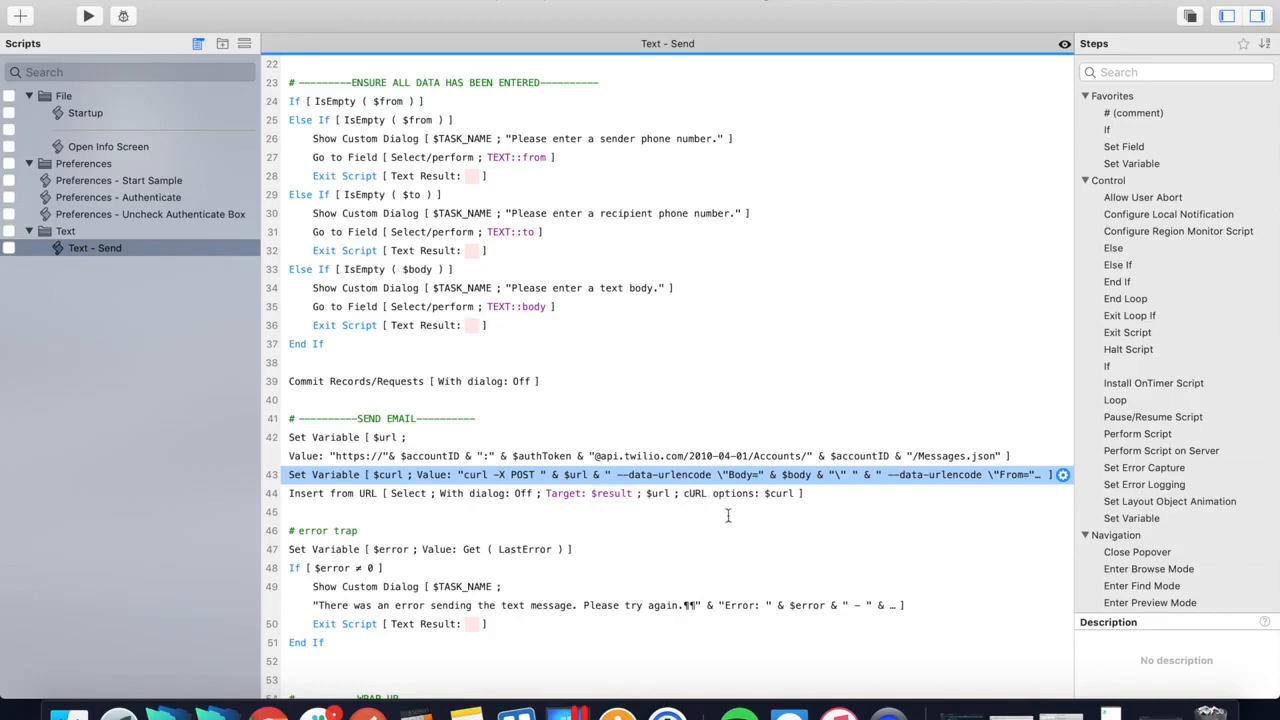
{"action": "scroll", "scroll_direction": "down", "scroll_amount": 3}
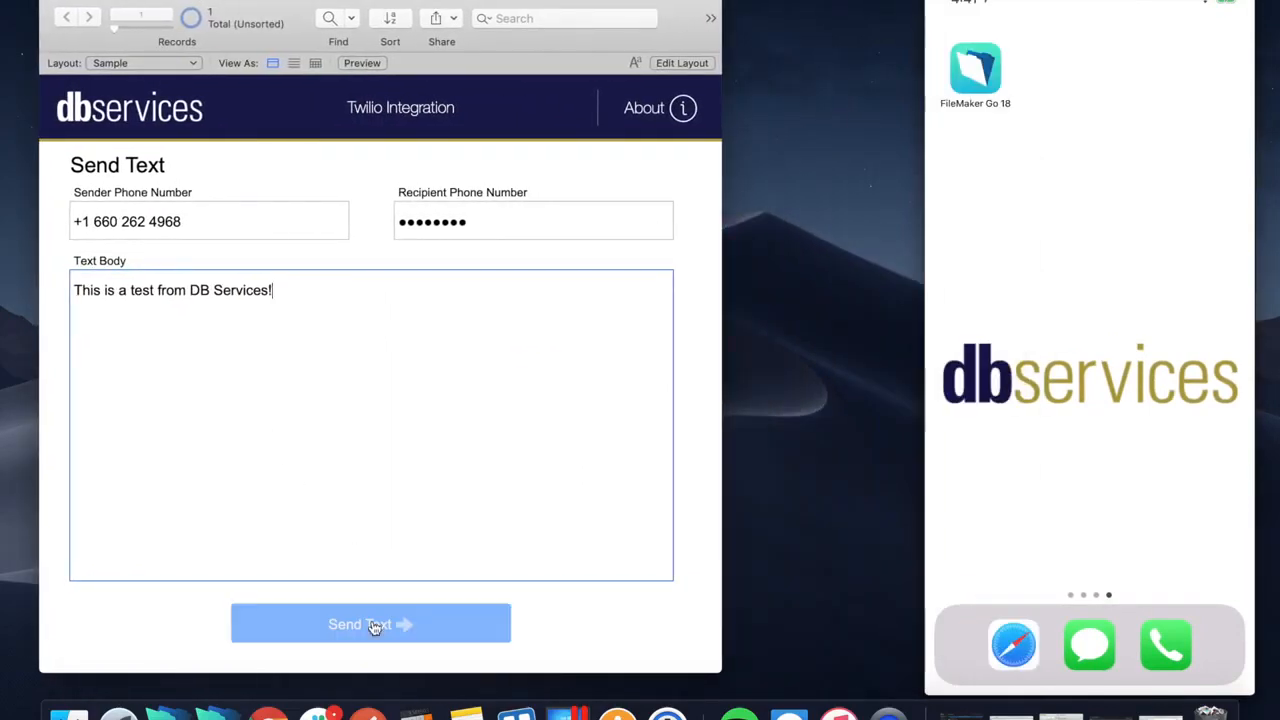
Send the test text message so it arrives as a new message on the phone
{"action": "left_click", "coordinate": [370, 624]}
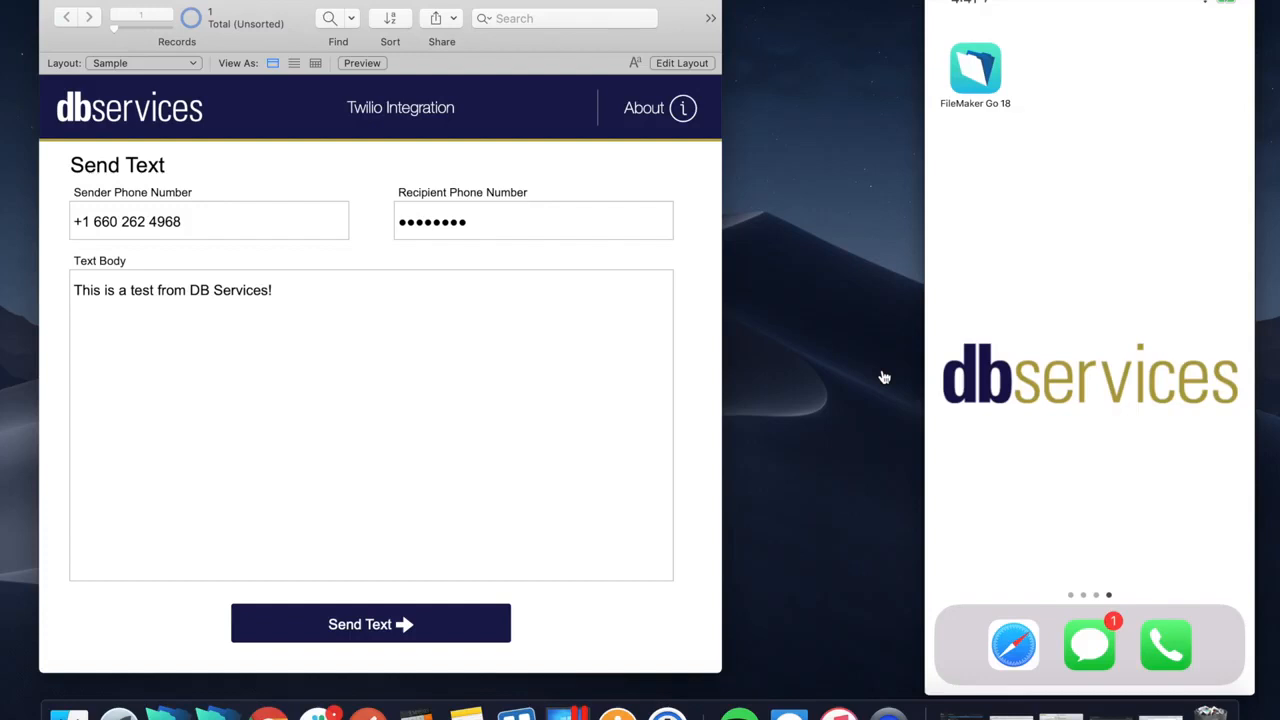
{"action": "mouse_move", "coordinate": [772, 296]}
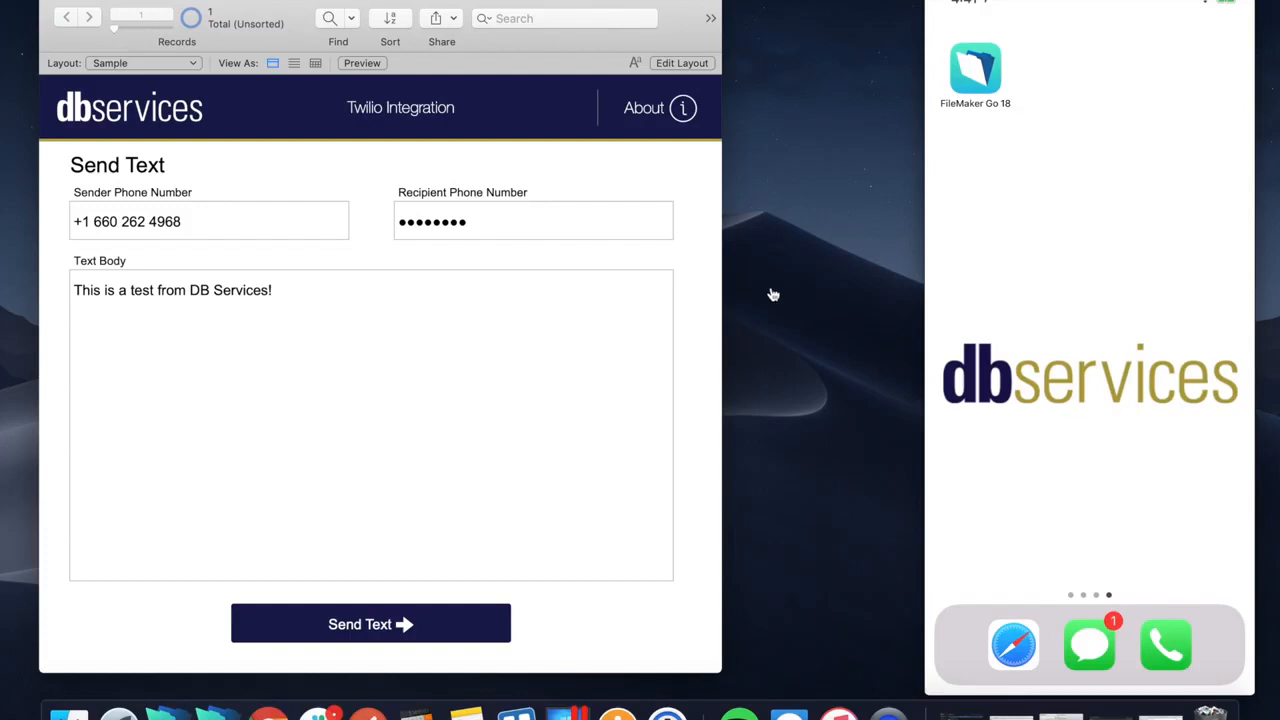
{"action": "mouse_move", "coordinate": [650, 8]}
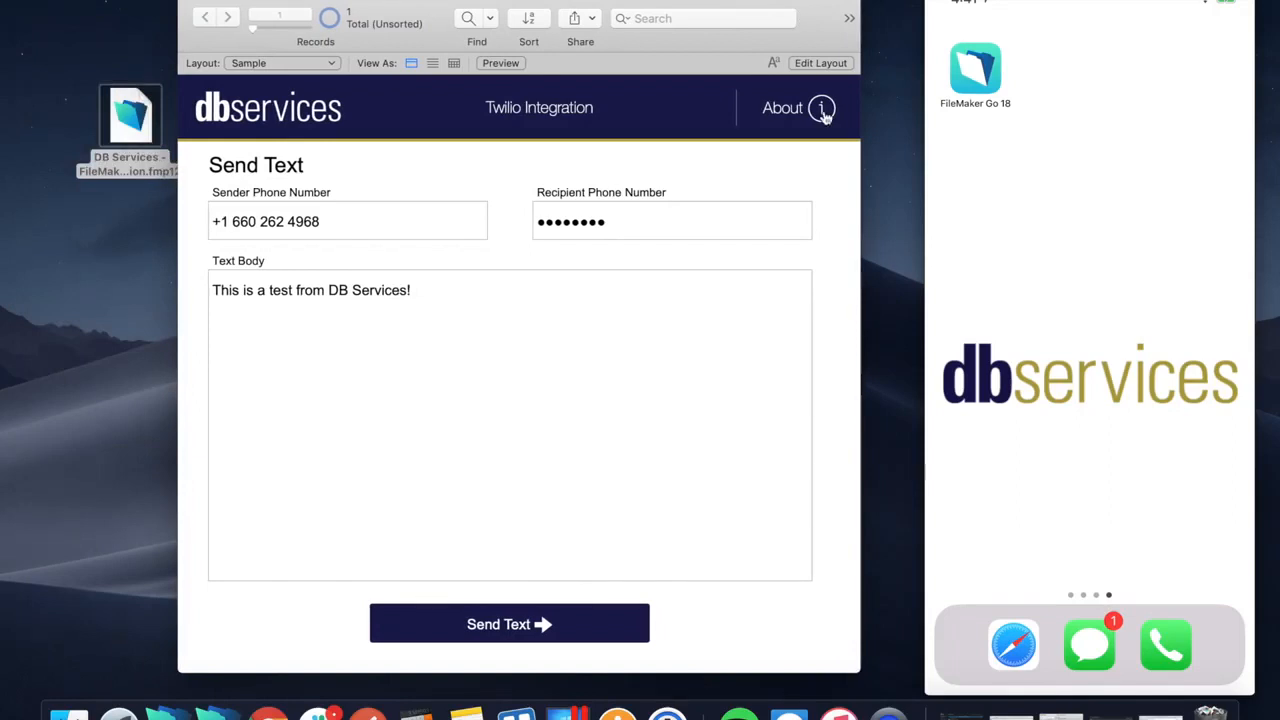
Show the DB Services About popover with team photo, website, phone and social links
{"action": "left_click", "coordinate": [820, 108]}
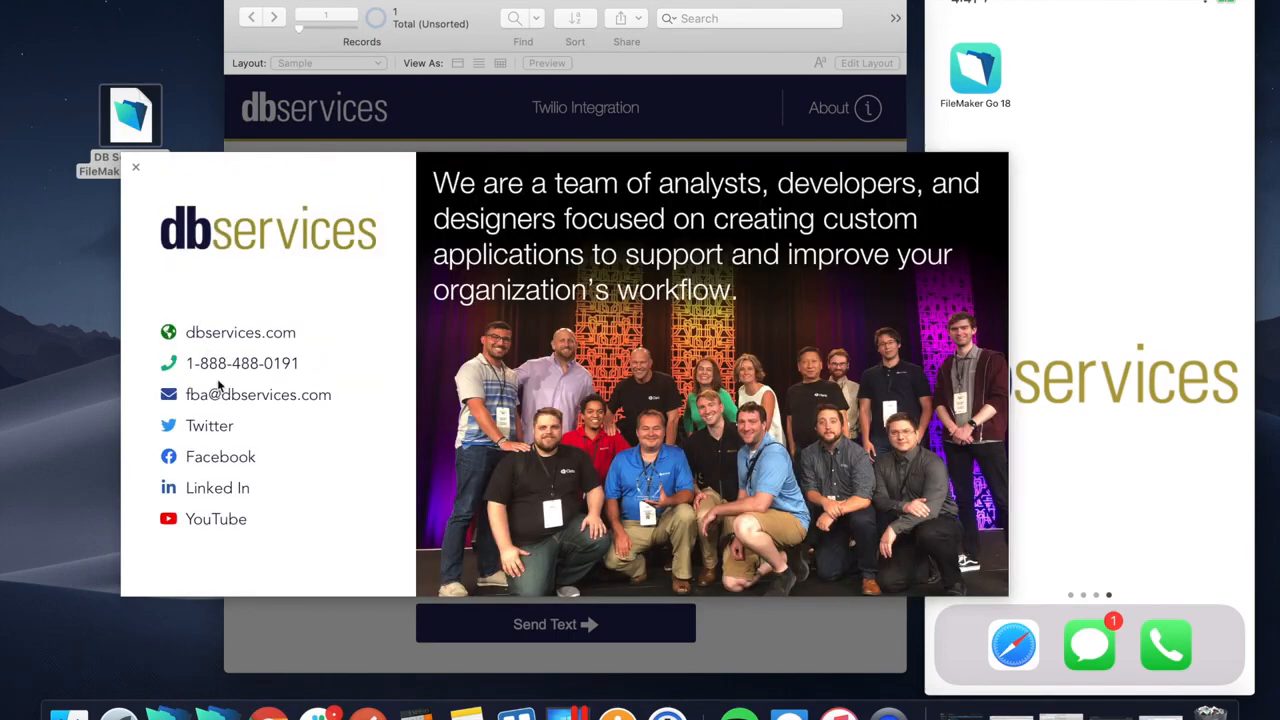
{"action": "mouse_move", "coordinate": [408, 560]}
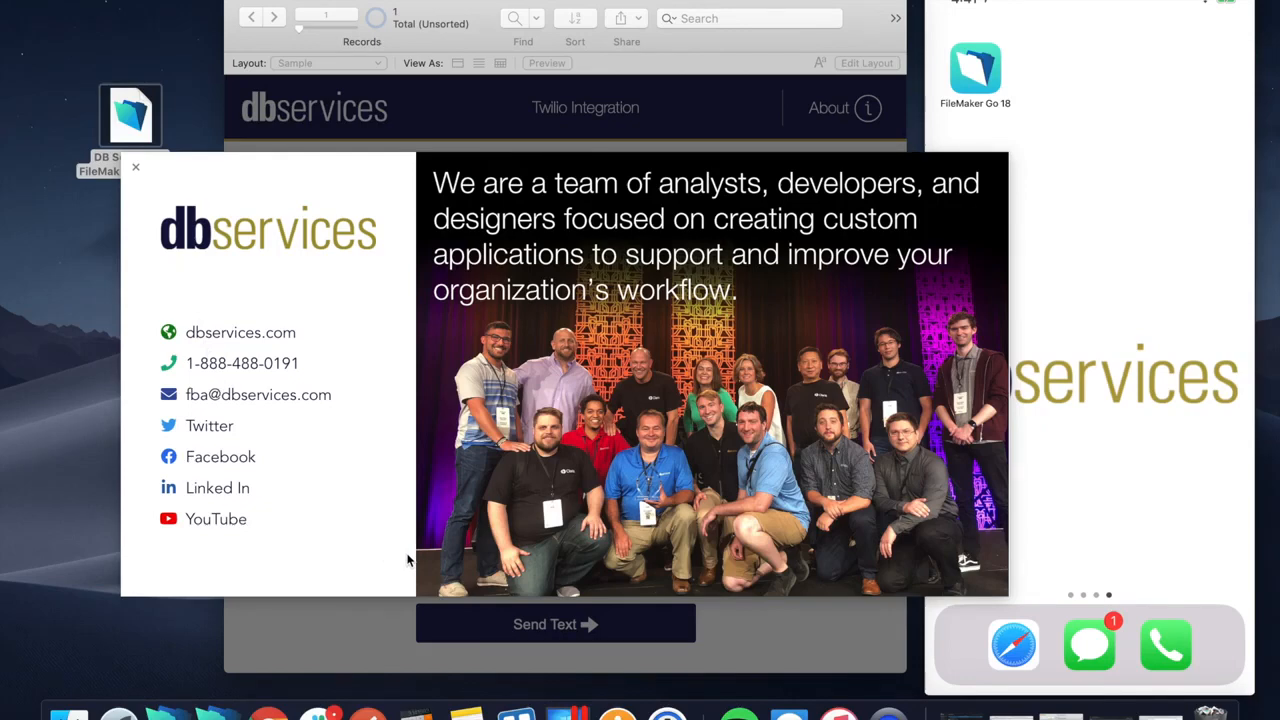